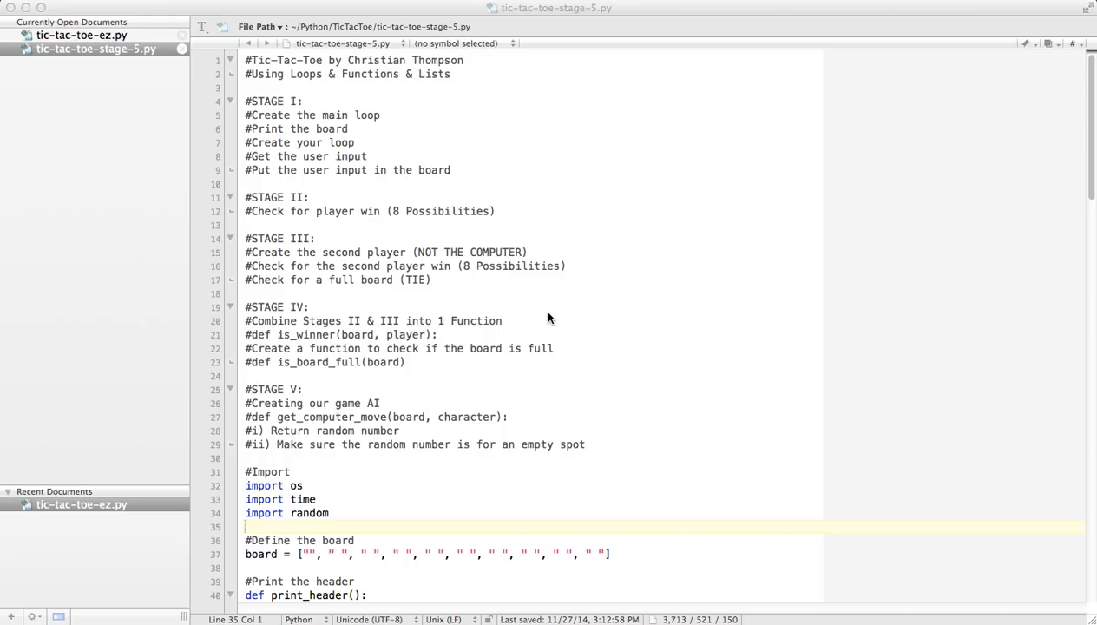
pyautogui.moveTo(799, 615)
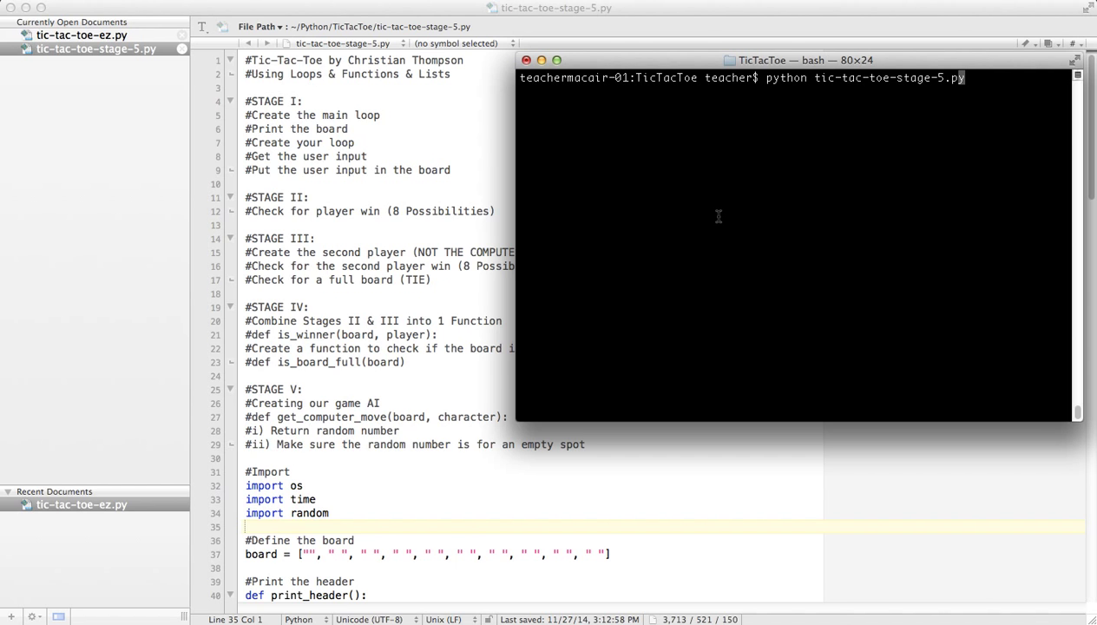
# Step: Run tic-tac-toe-stage-5.py in Terminal and play moves 2, 5 and 9
pyautogui.press('enter')
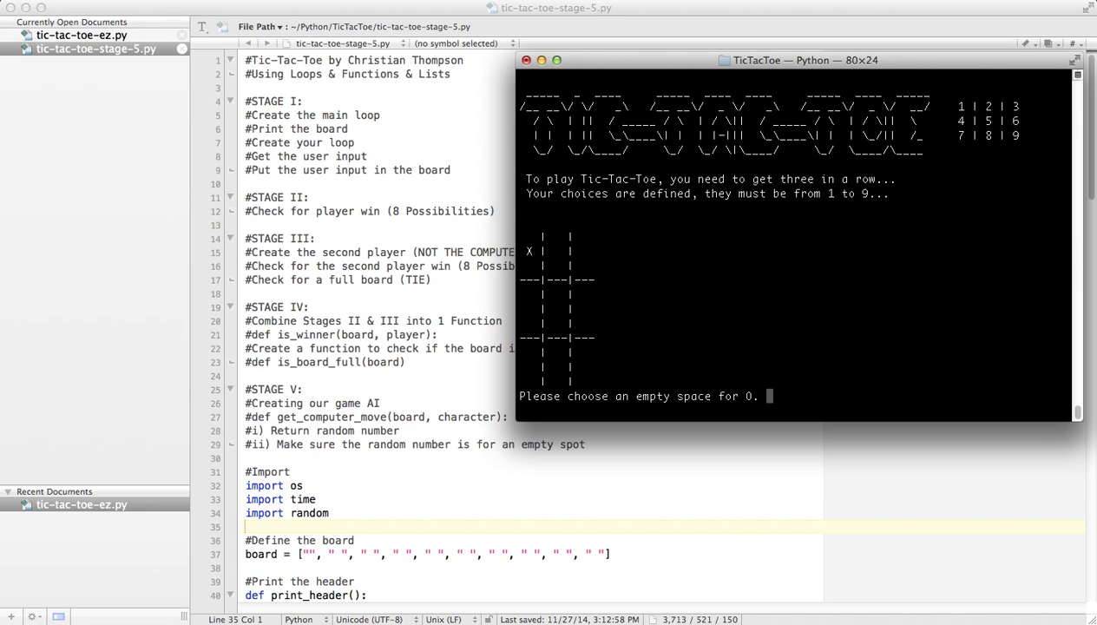
pyautogui.write('2')
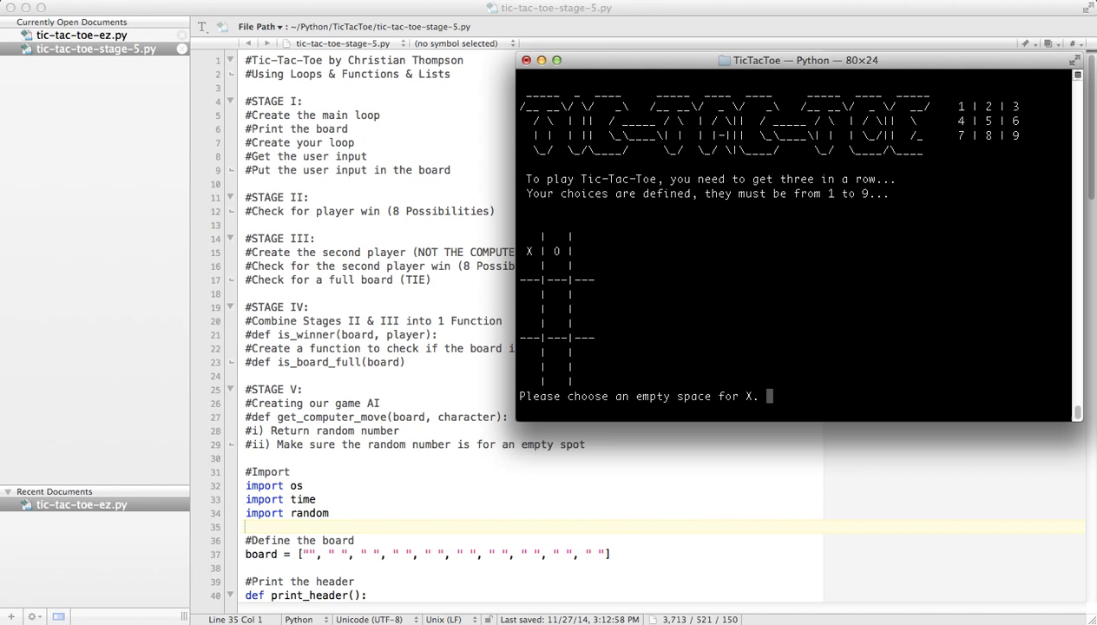
pyautogui.write('5')
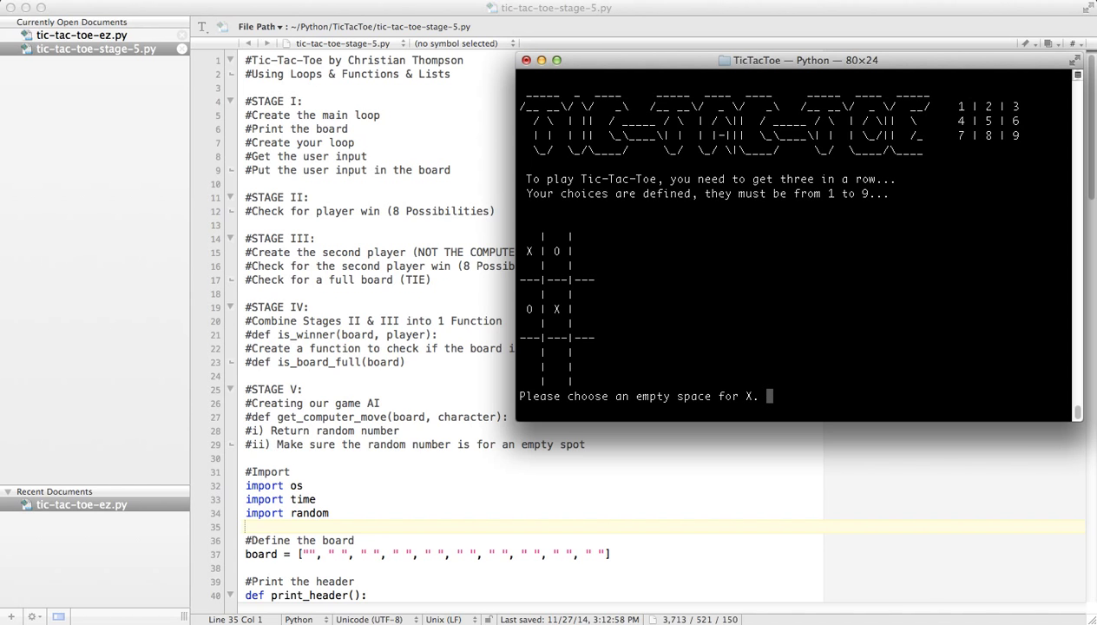
pyautogui.write('9')
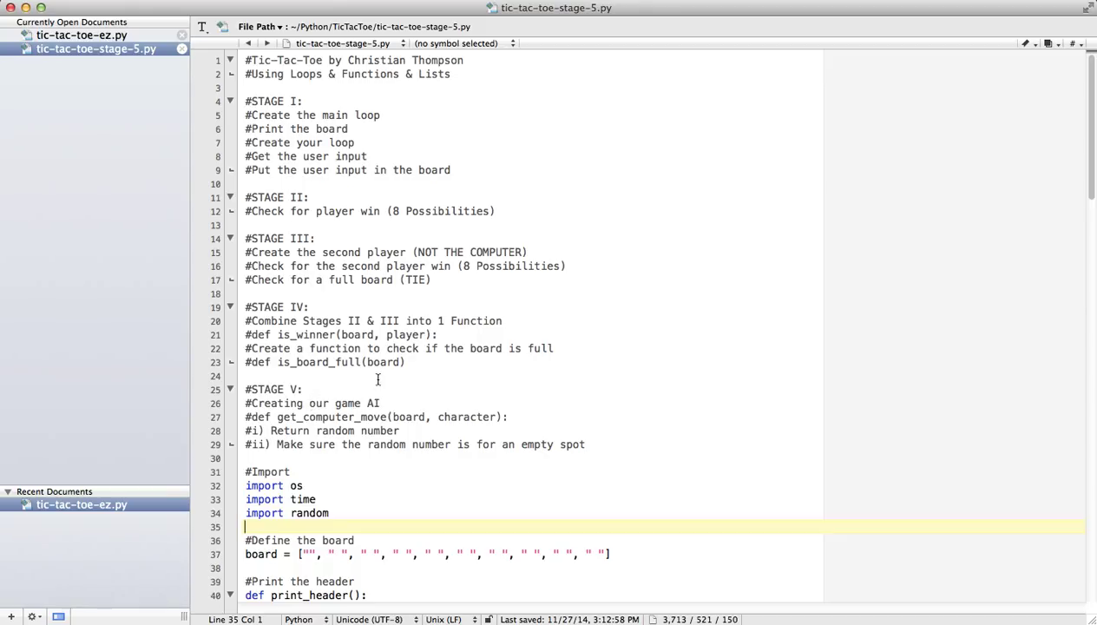
pyautogui.moveTo(366, 392)
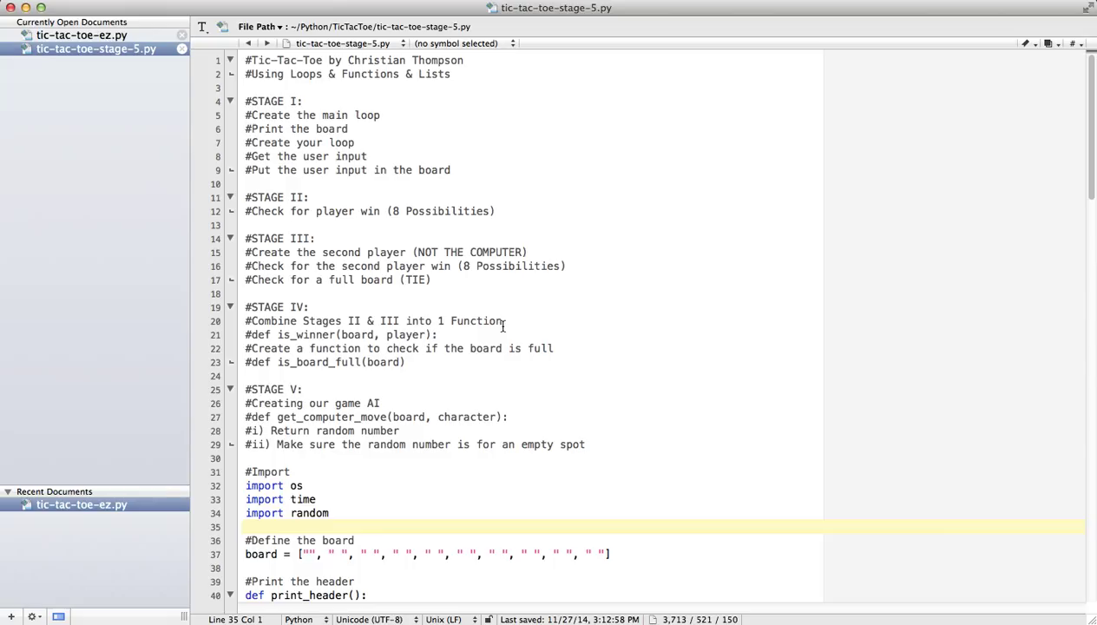
pyautogui.moveTo(460, 417)
pyautogui.write('play')
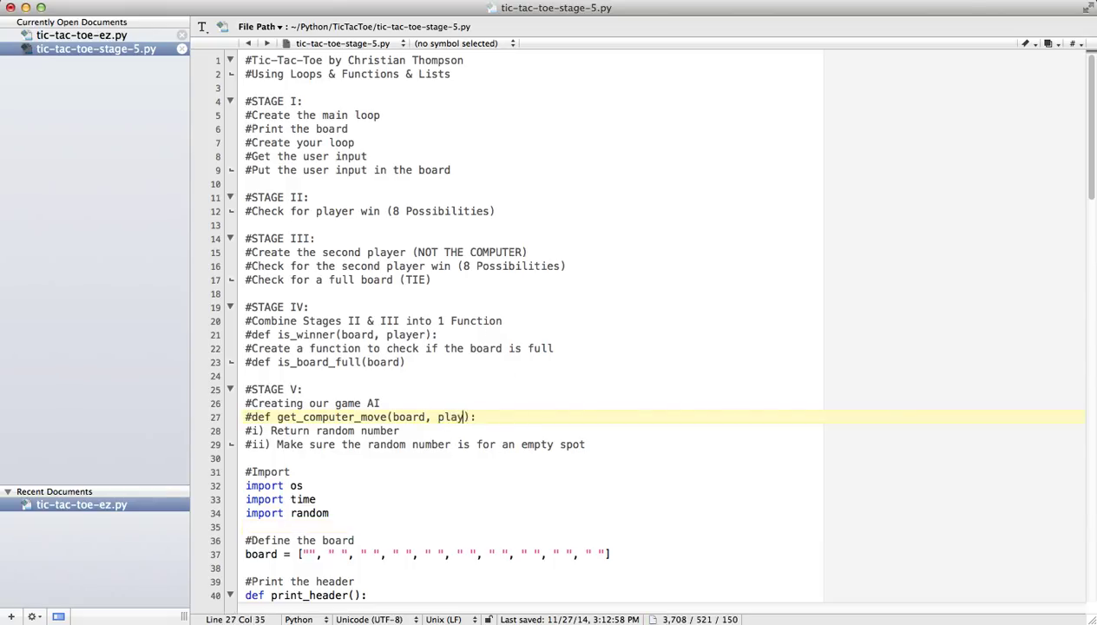
# Step: Change 'character' to 'player' in the Stage V comment and select the Player O input code
pyautogui.write('er')
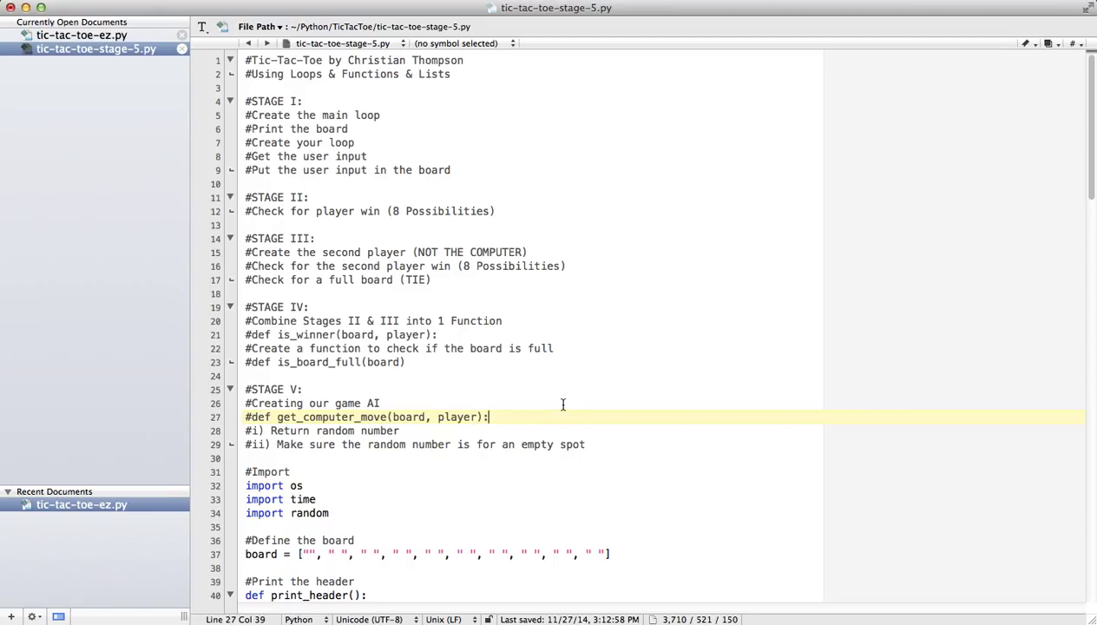
pyautogui.scroll(-3)
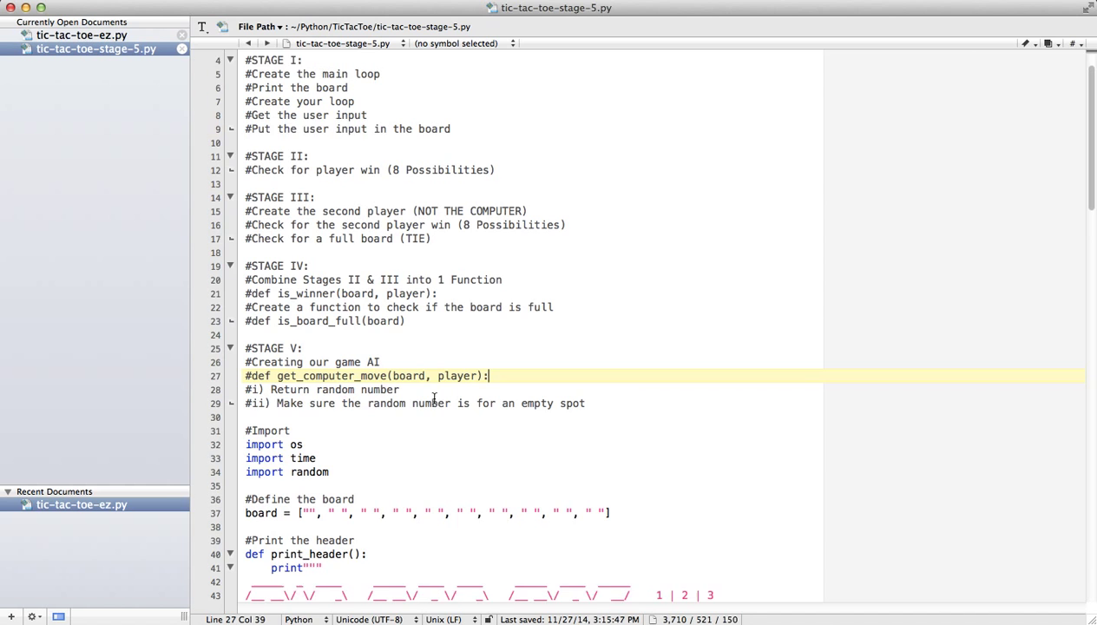
pyautogui.scroll(-3)
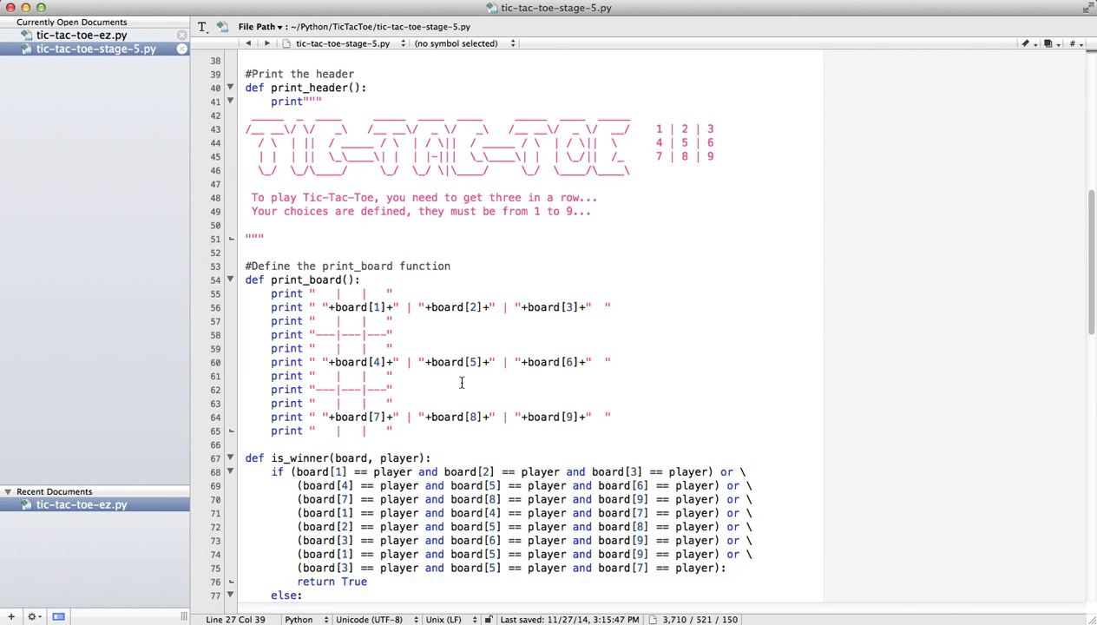
pyautogui.scroll(-3)
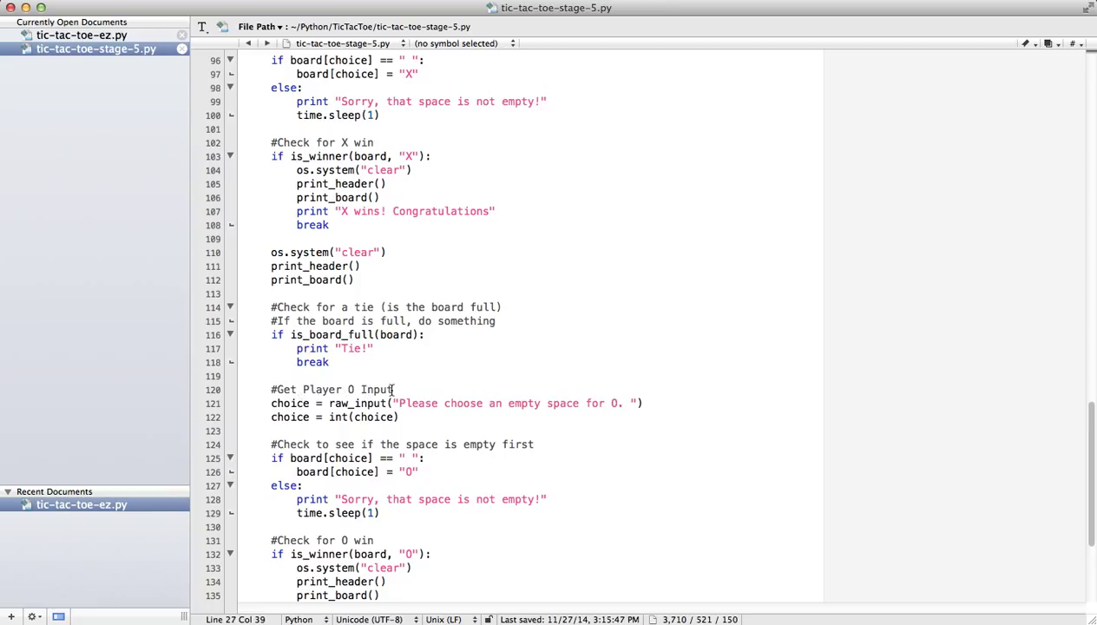
pyautogui.click(287, 403)
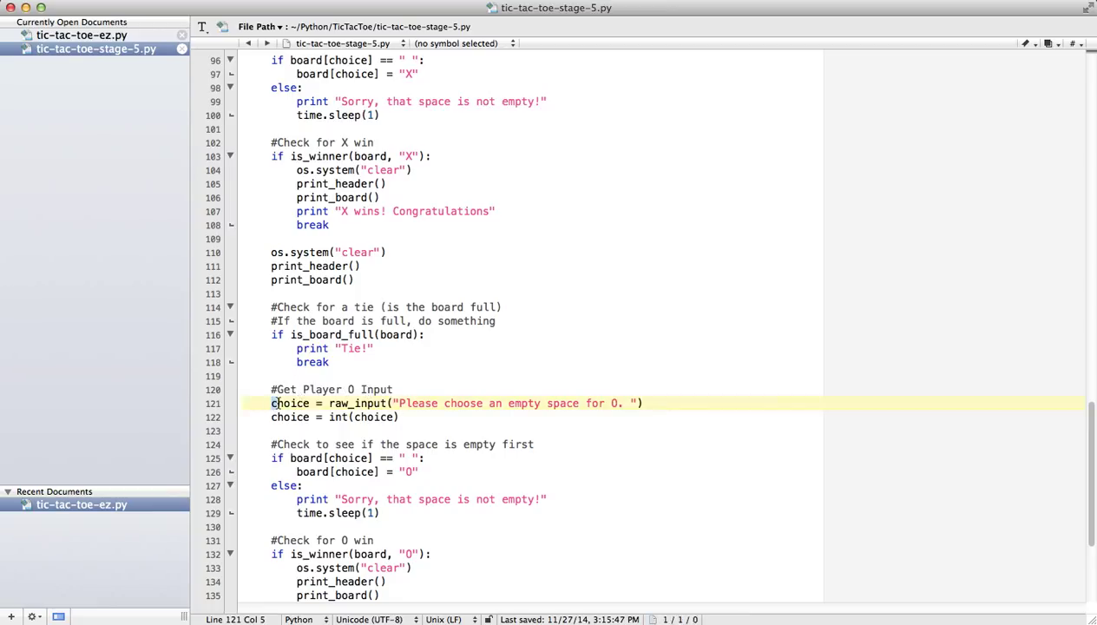
pyautogui.moveTo(271, 403); pyautogui.dragTo(426, 458)
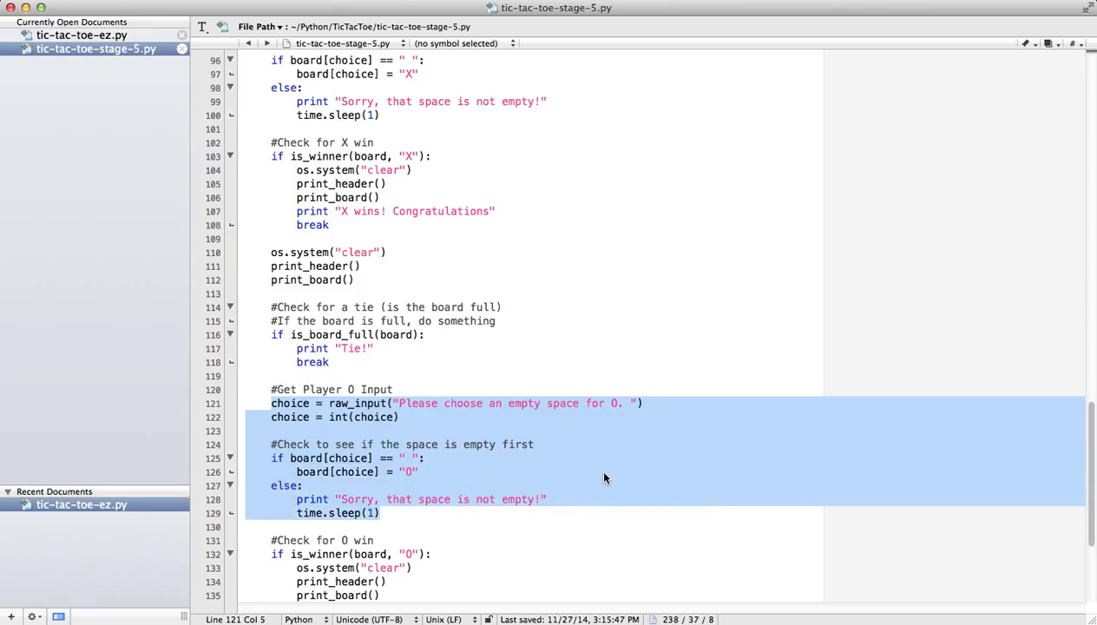
pyautogui.moveTo(443, 441)
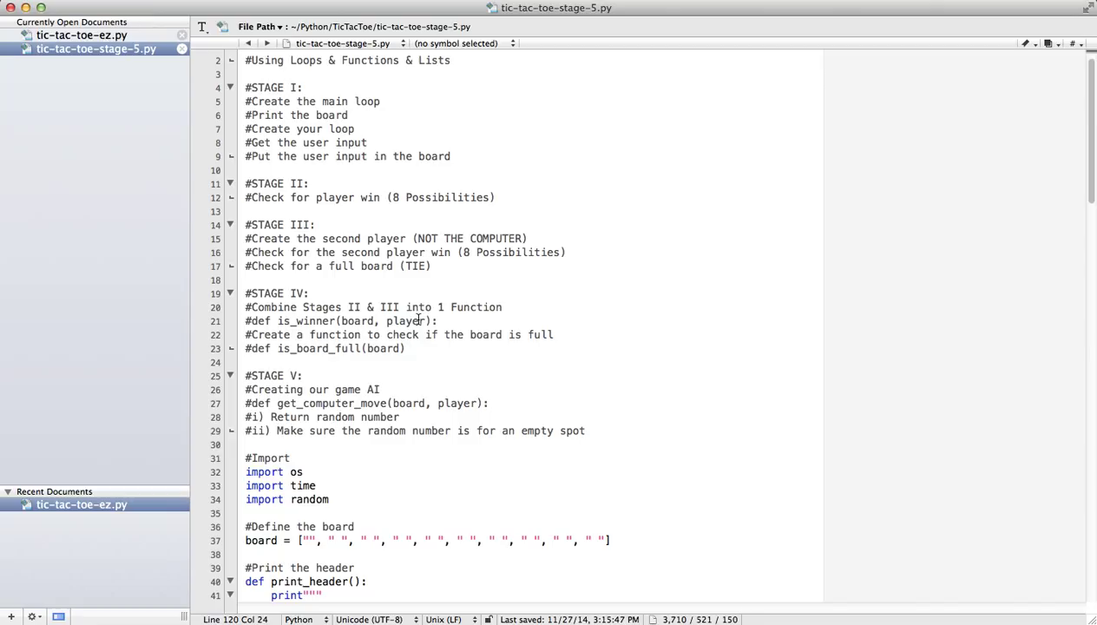
# Step: Select the commented get_computer_move definition and scroll to the spot before the main loop
pyautogui.click(330, 403)
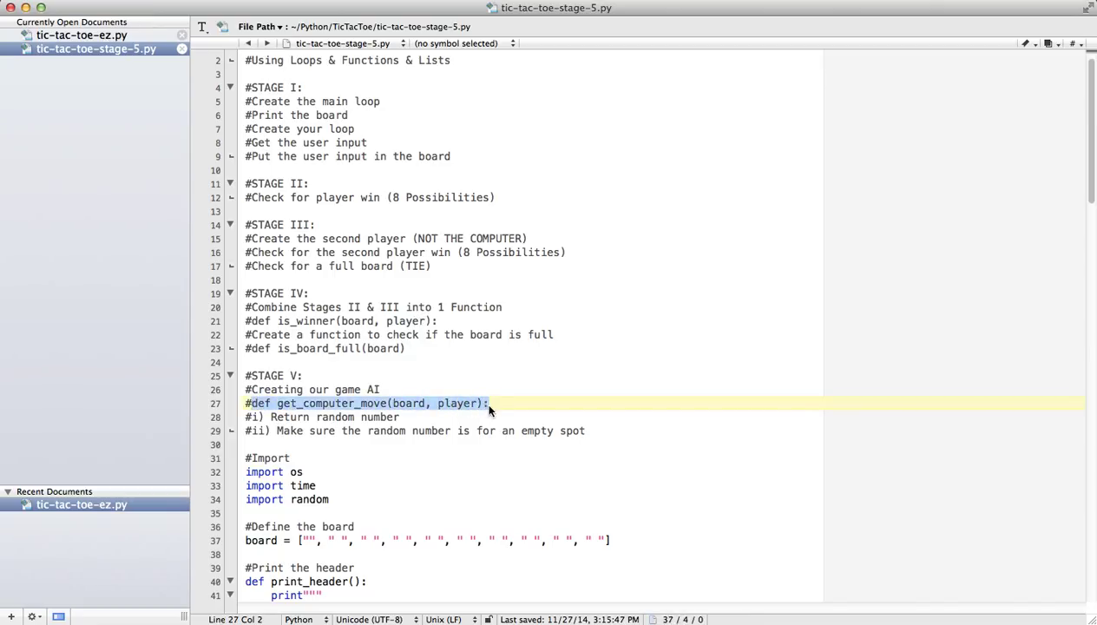
pyautogui.scroll(-3)
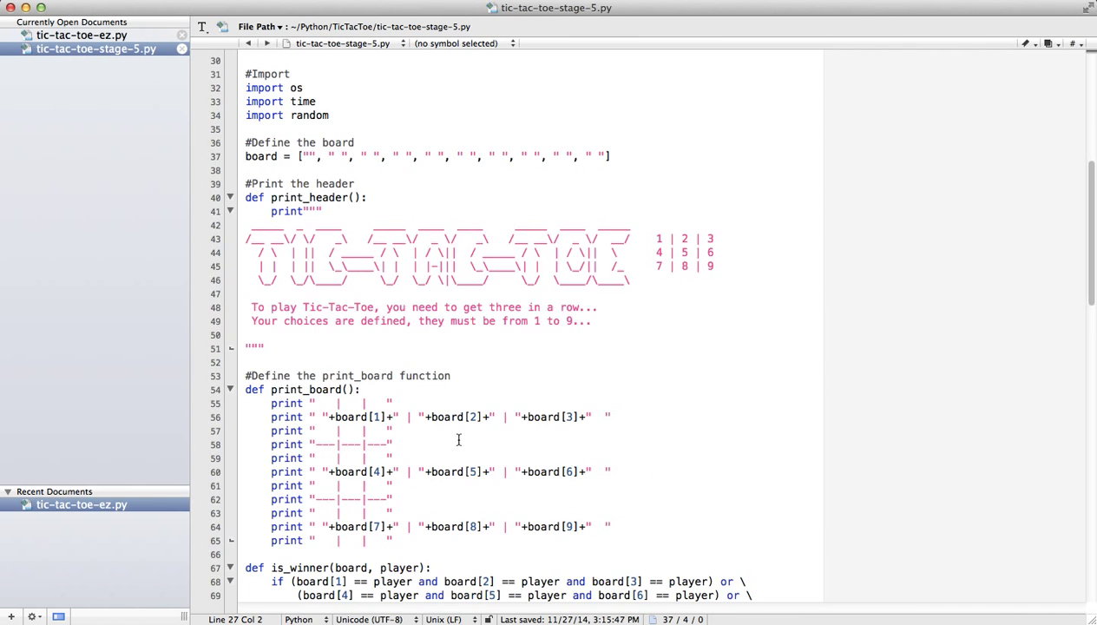
pyautogui.scroll(-3)
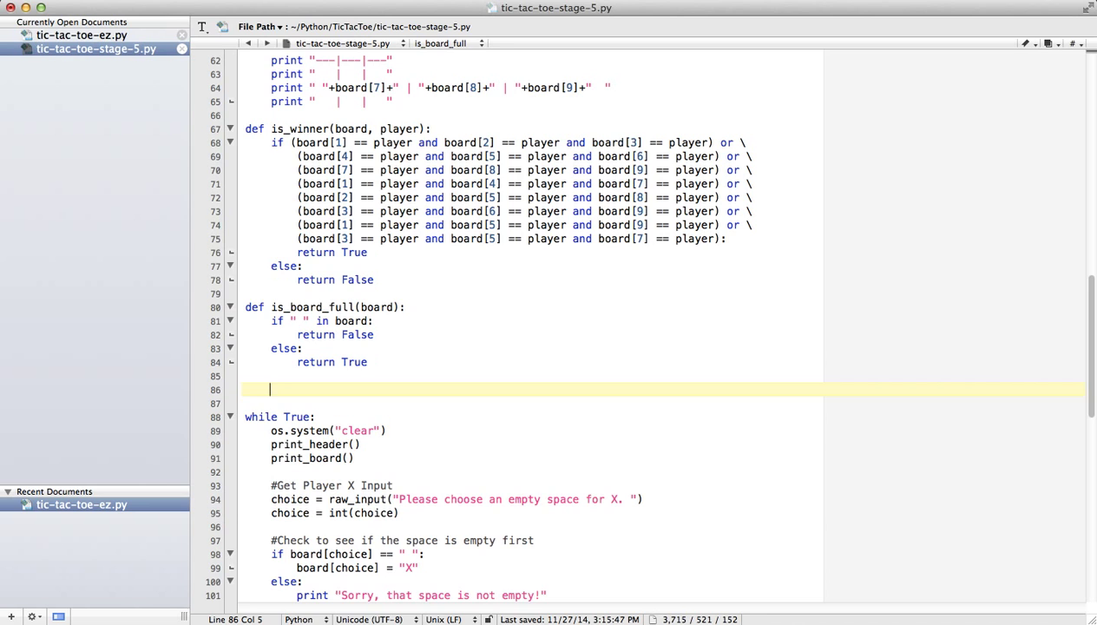
# Step: Define get_computer_move(board, player) with move = random.randint(1,9) and return move
pyautogui.write('def get_computer_move(board, player):')
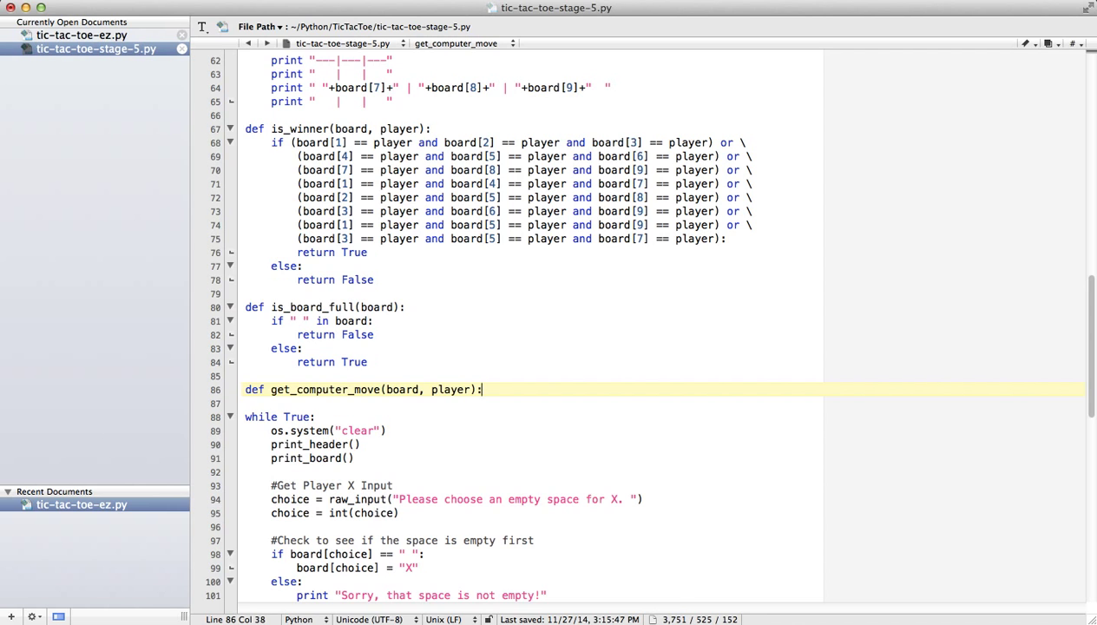
pyautogui.press('Return')
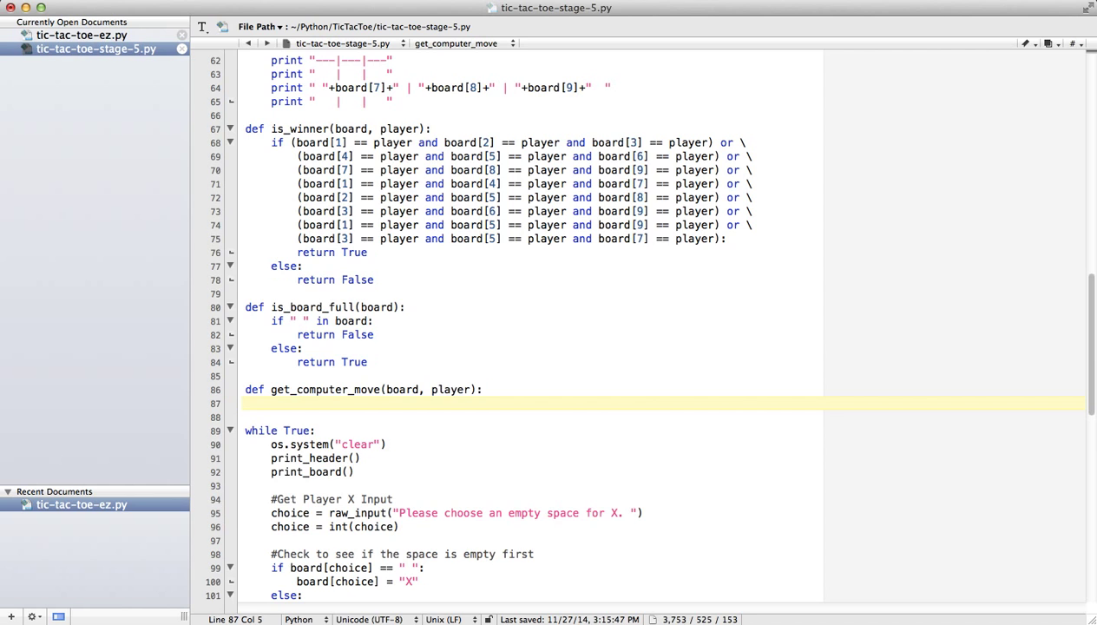
pyautogui.write('move = ra')
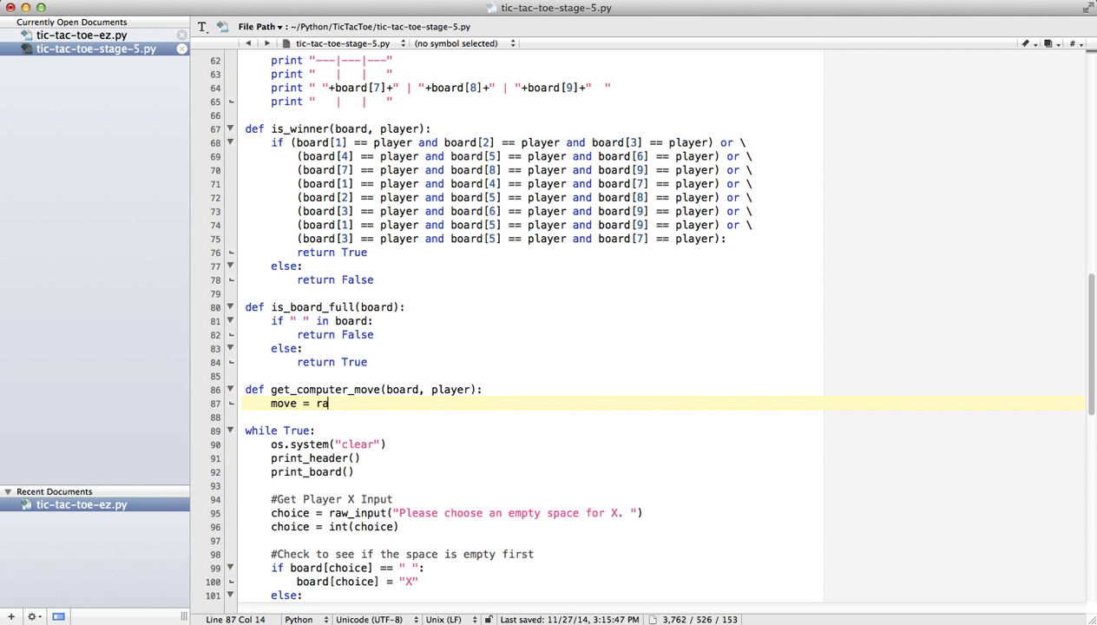
pyautogui.write('ndom.randint')
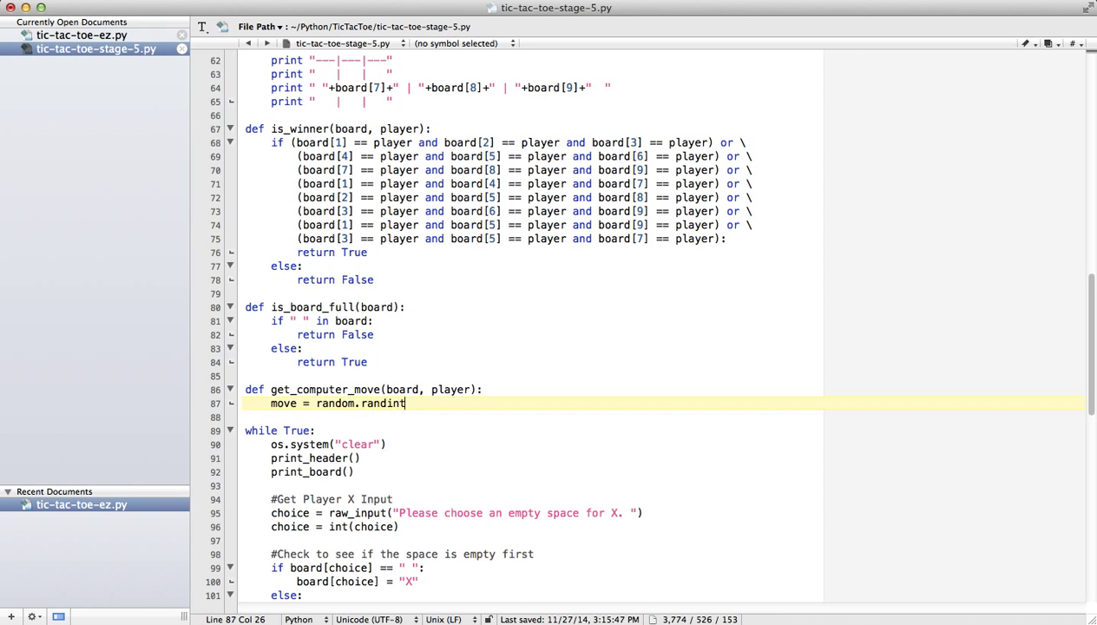
pyautogui.write('(1,9')
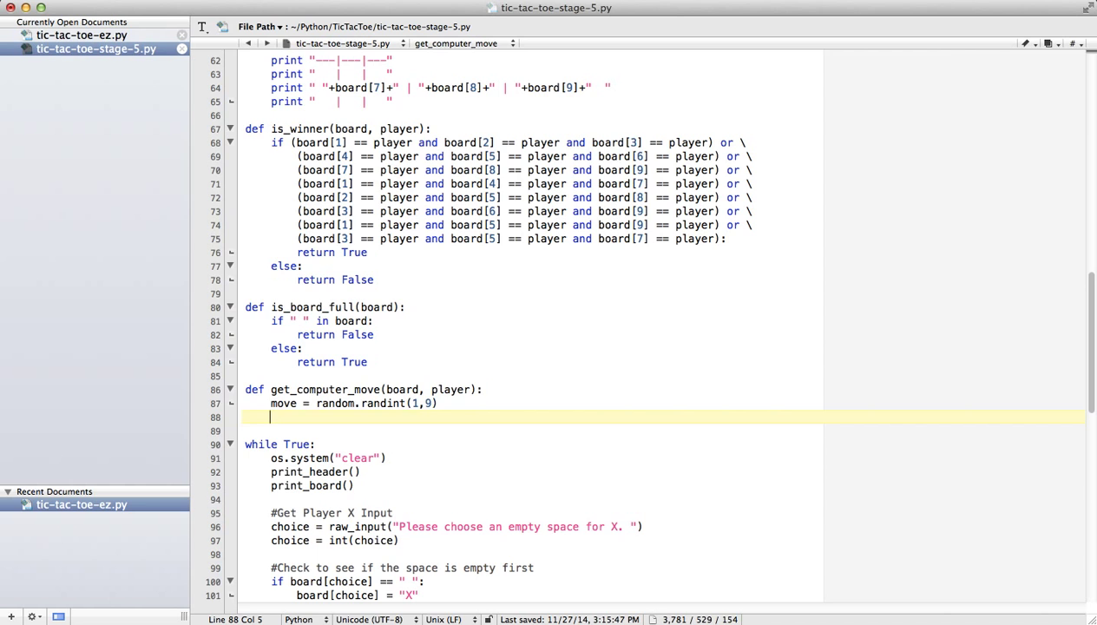
pyautogui.write('return move')
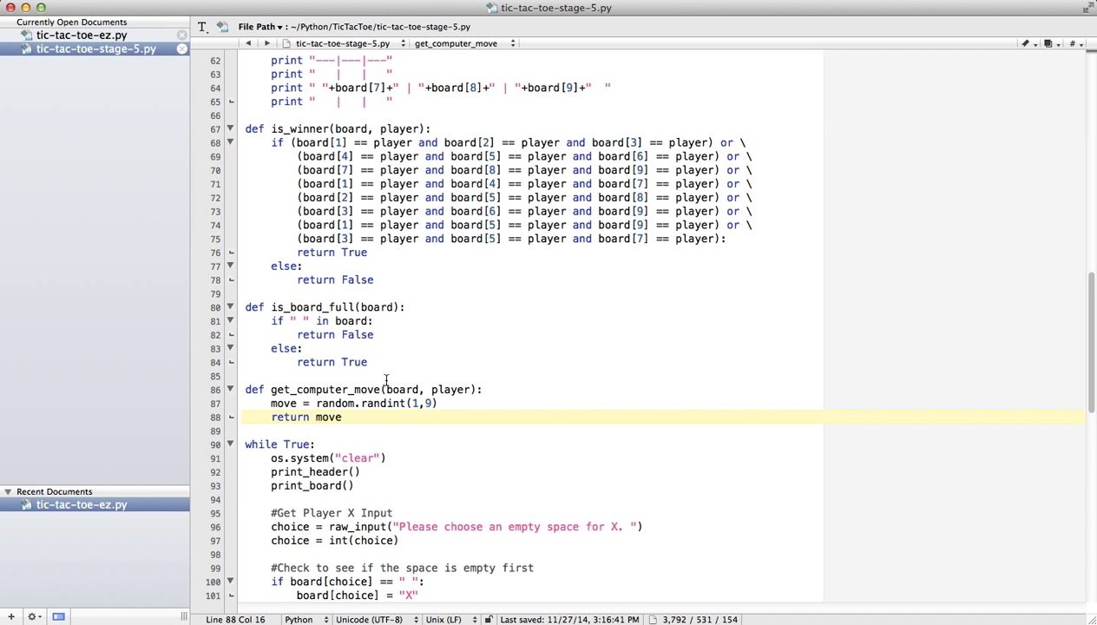
# Step: Scroll down to the Player O input line in the main loop
pyautogui.scroll(-3)
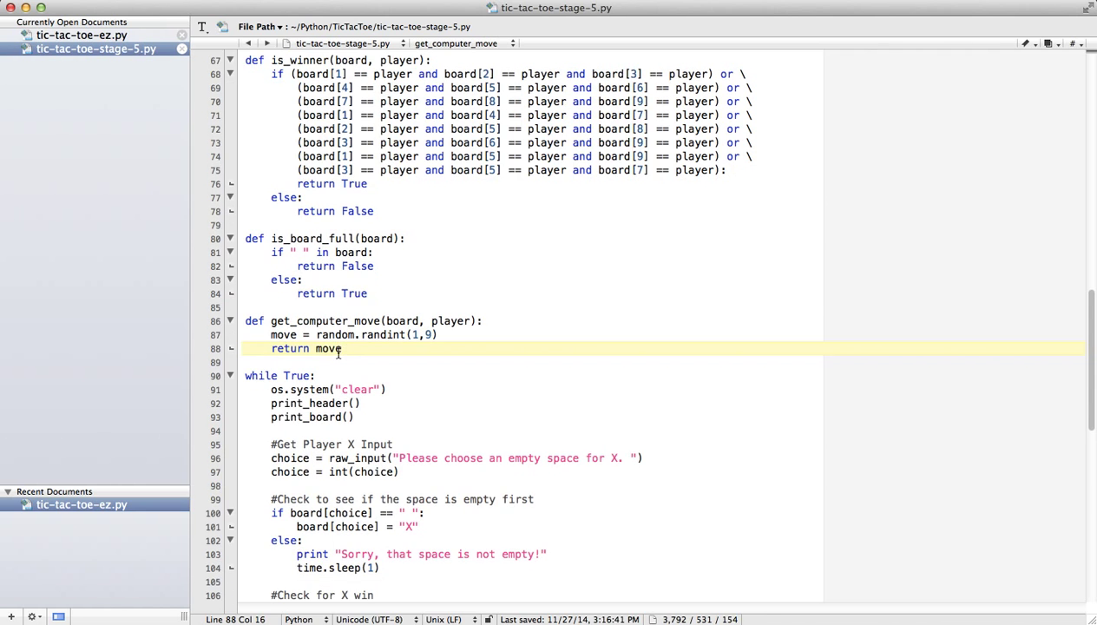
pyautogui.moveTo(365, 349)
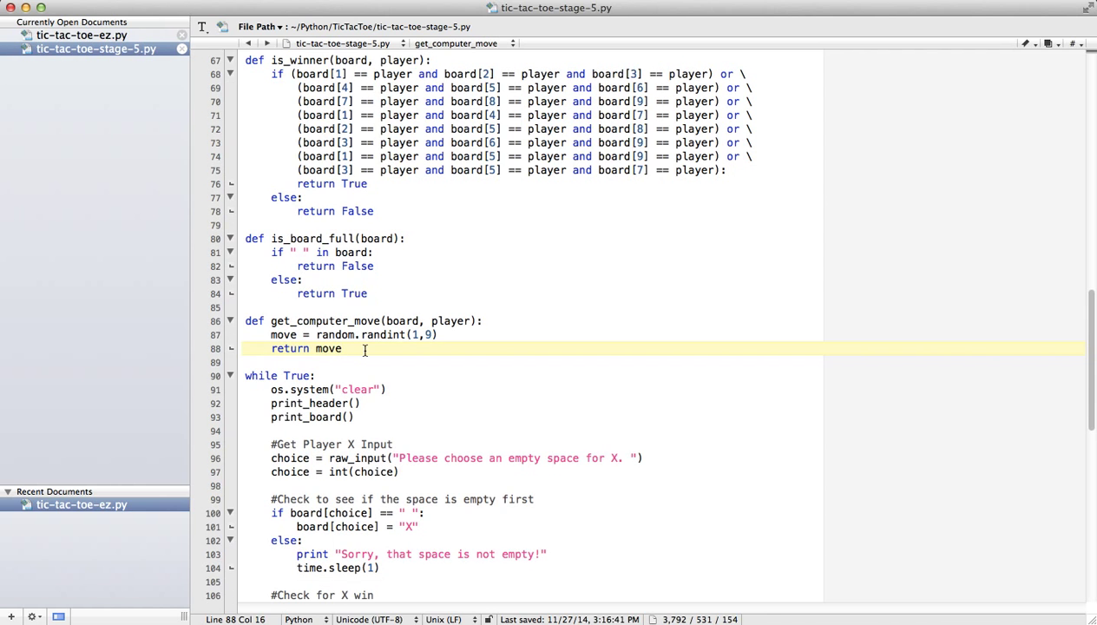
pyautogui.scroll(3)
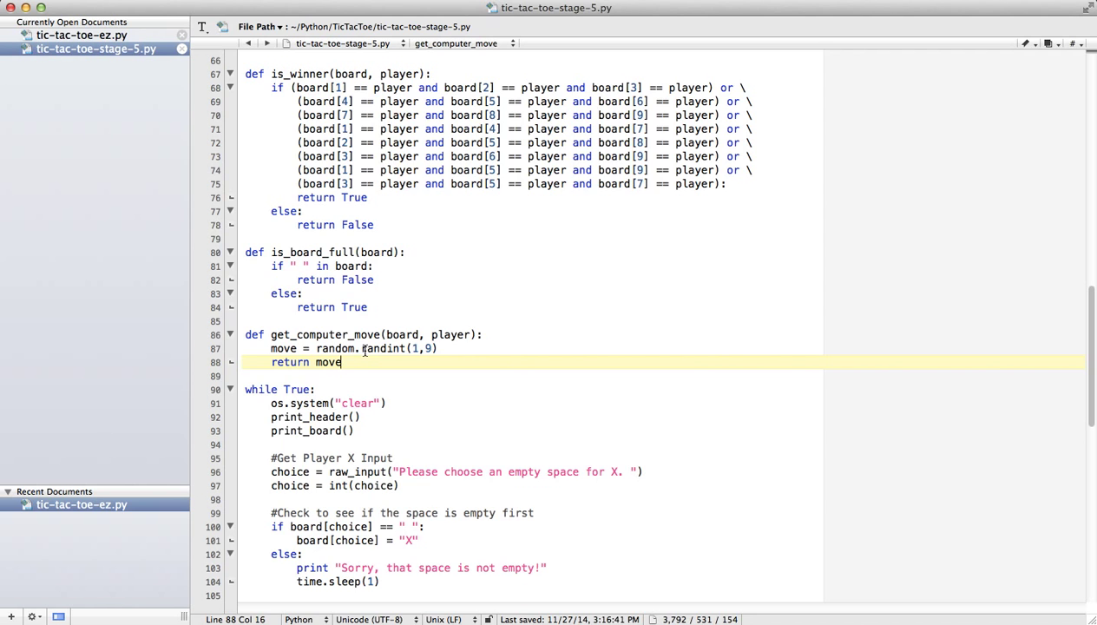
pyautogui.scroll(-3)
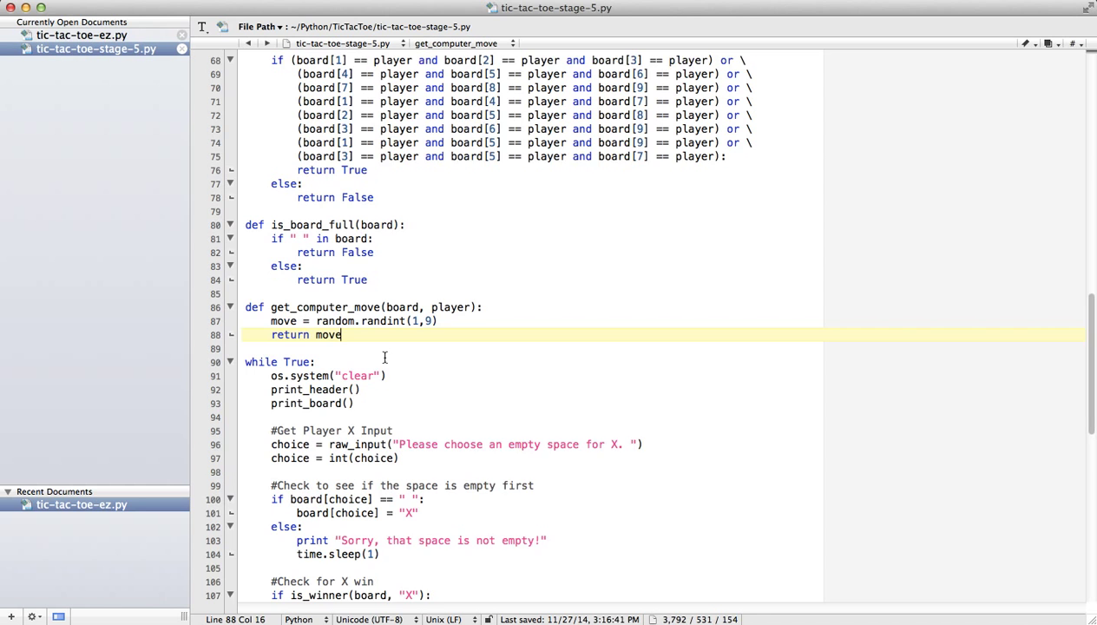
pyautogui.scroll(-3)
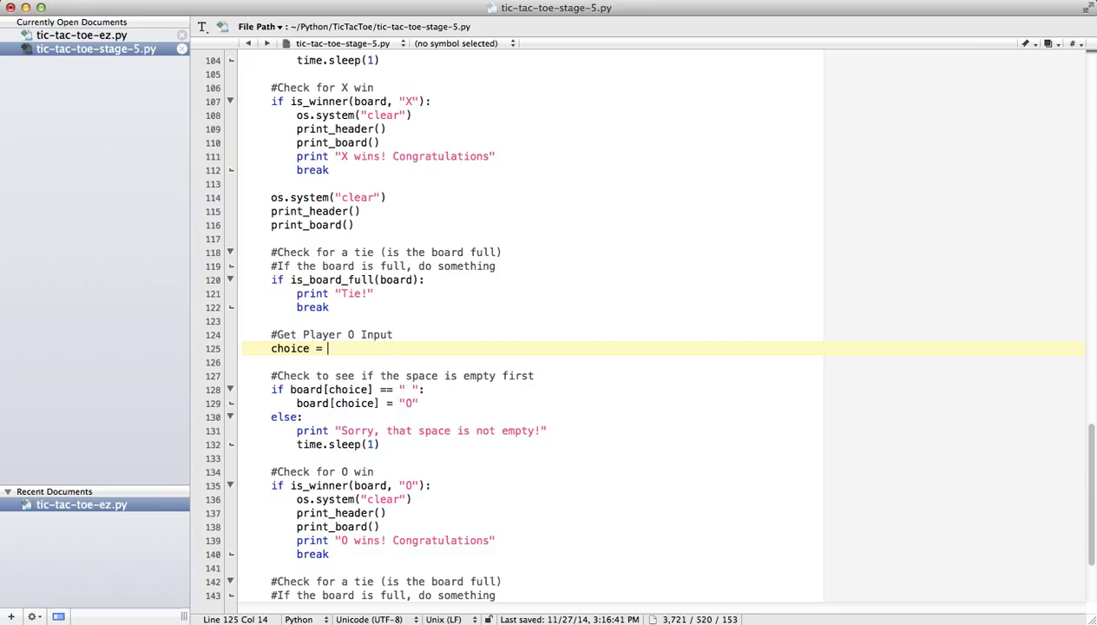
# Step: Set Player O's choice = get_computer_move(board, "O") and save the script
pyautogui.write('get_computer_mo')
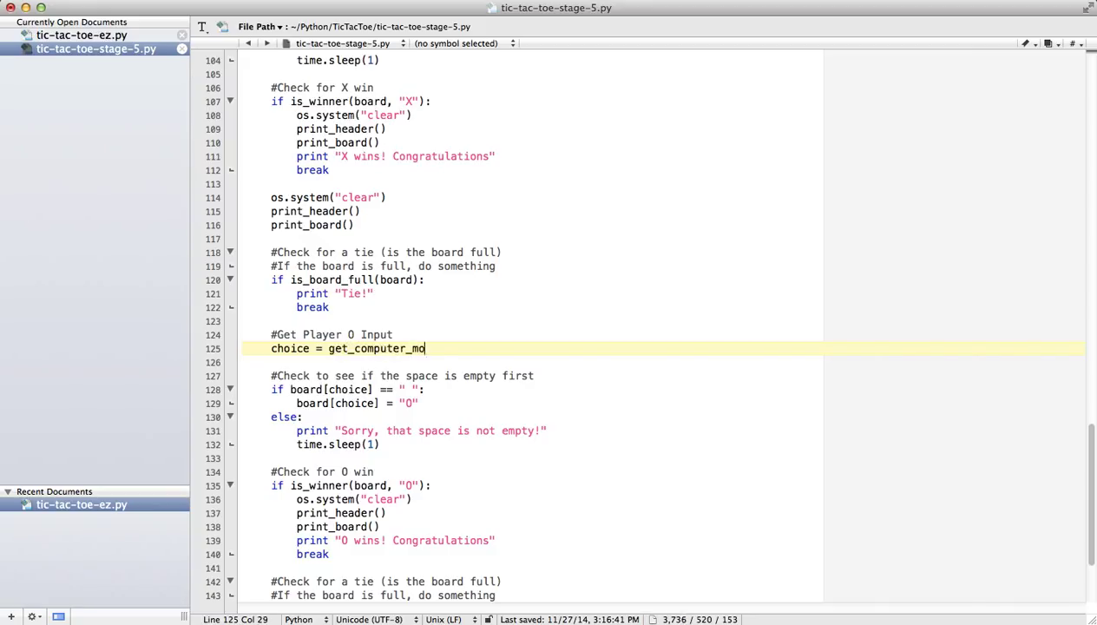
pyautogui.write('ve(board)')
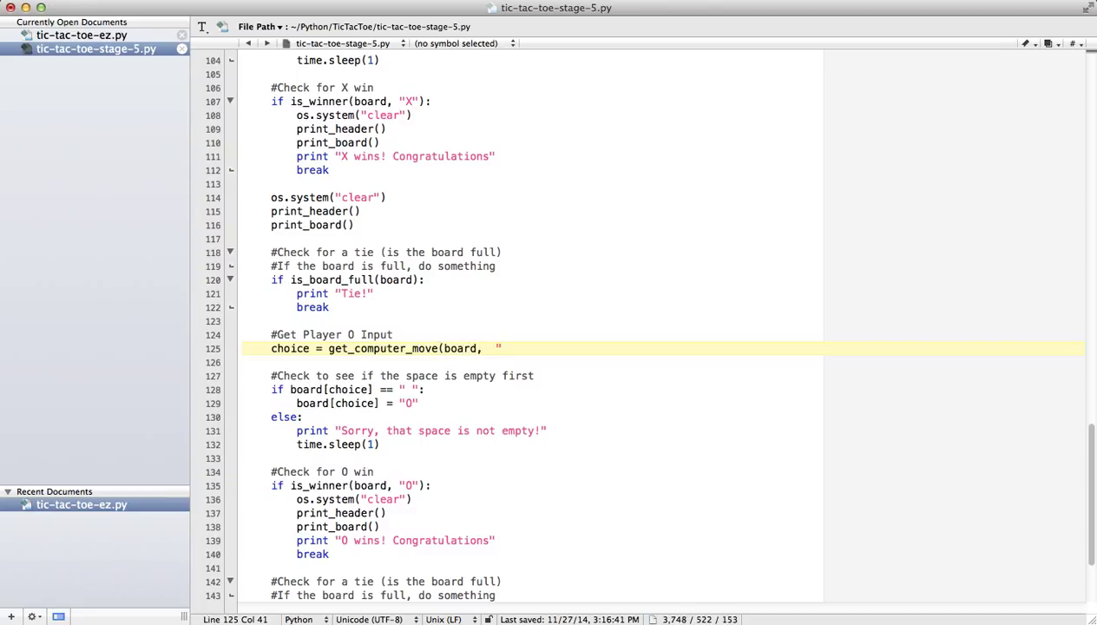
pyautogui.write('O"')
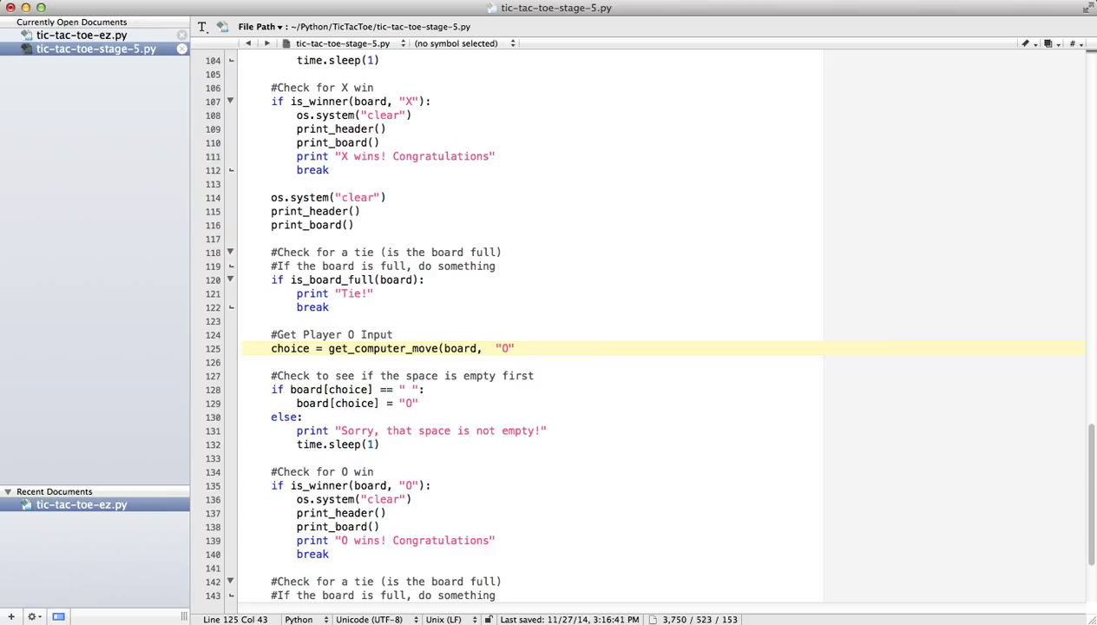
pyautogui.write(')')
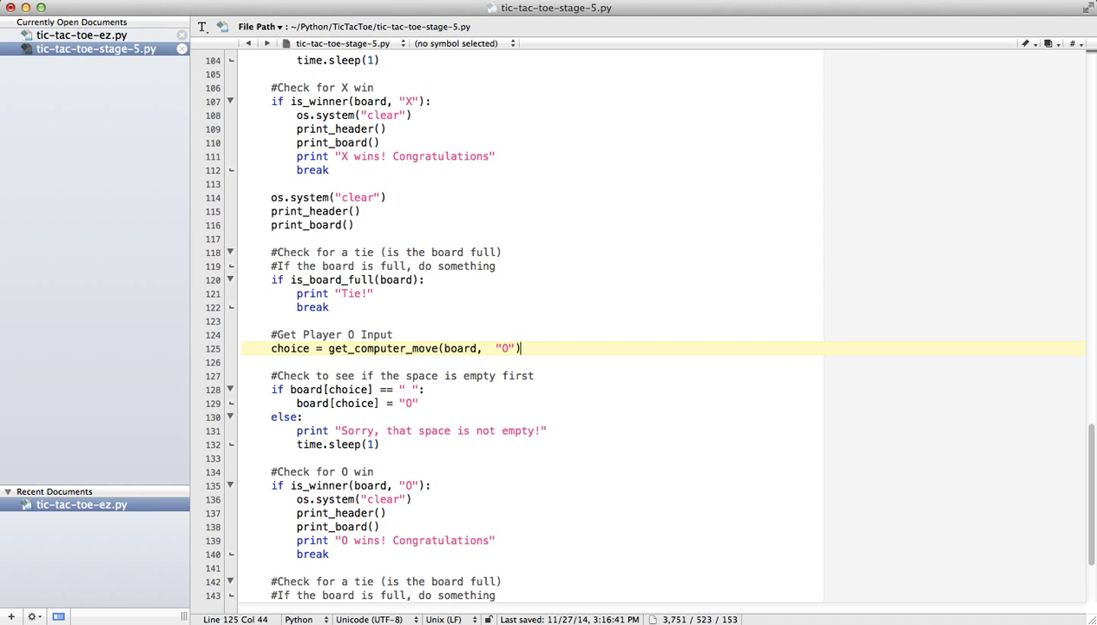
pyautogui.moveTo(410, 365)
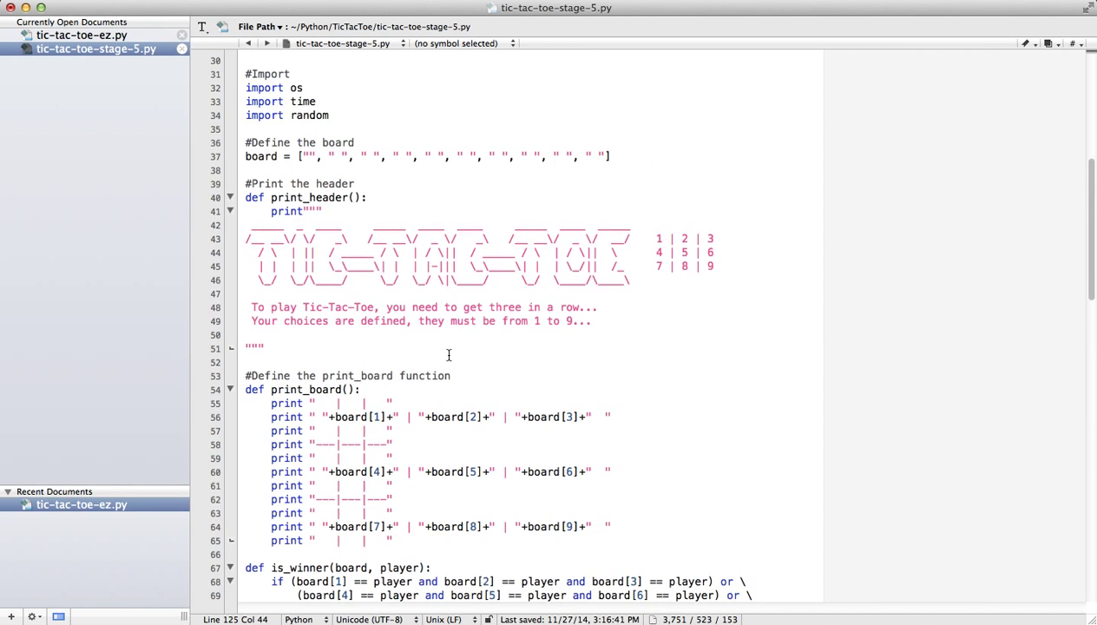
pyautogui.scroll(3)
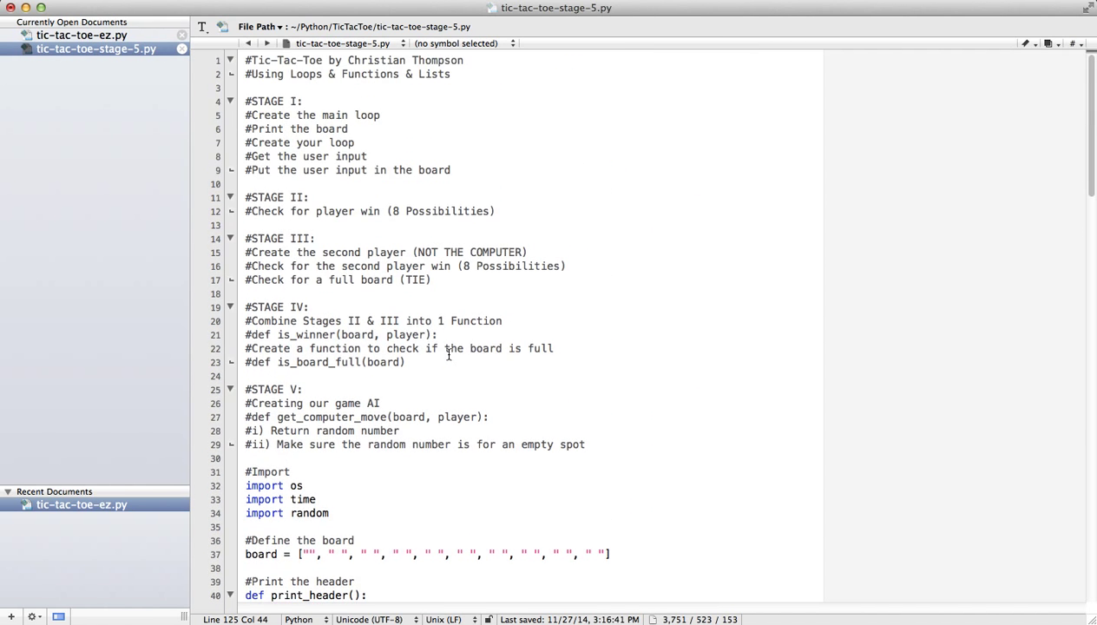
pyautogui.scroll(-3)
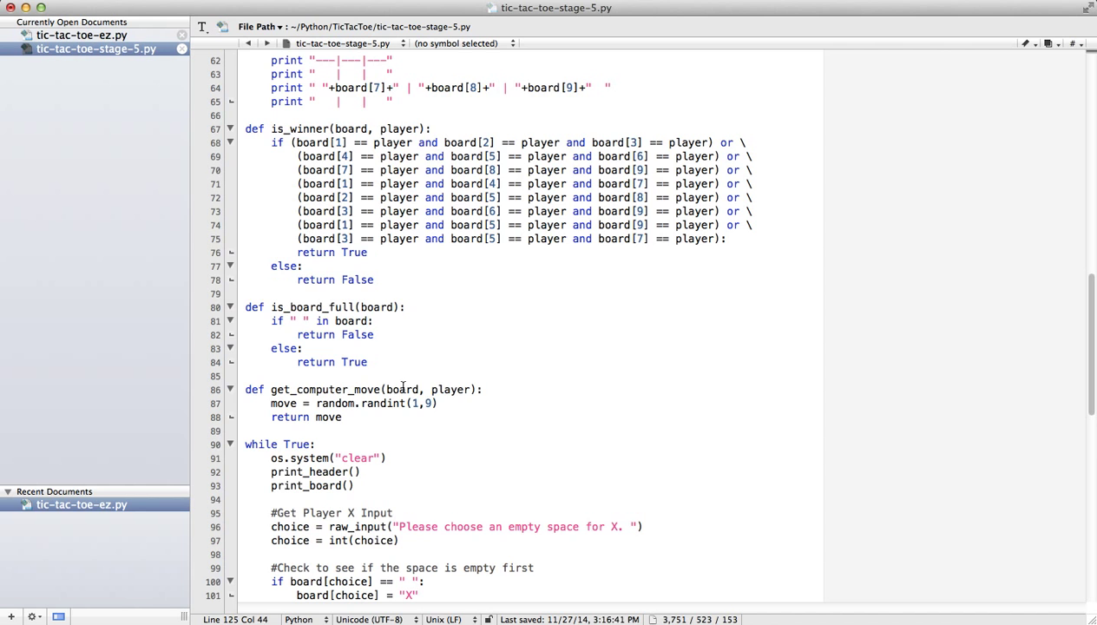
pyautogui.moveTo(375, 406)
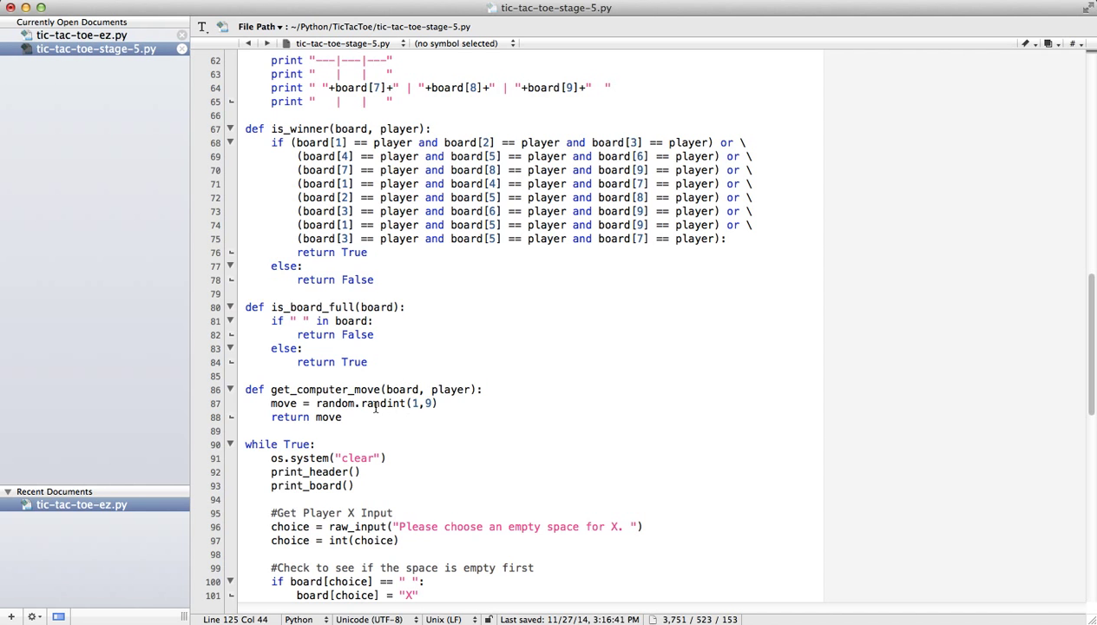
pyautogui.scroll(-3)
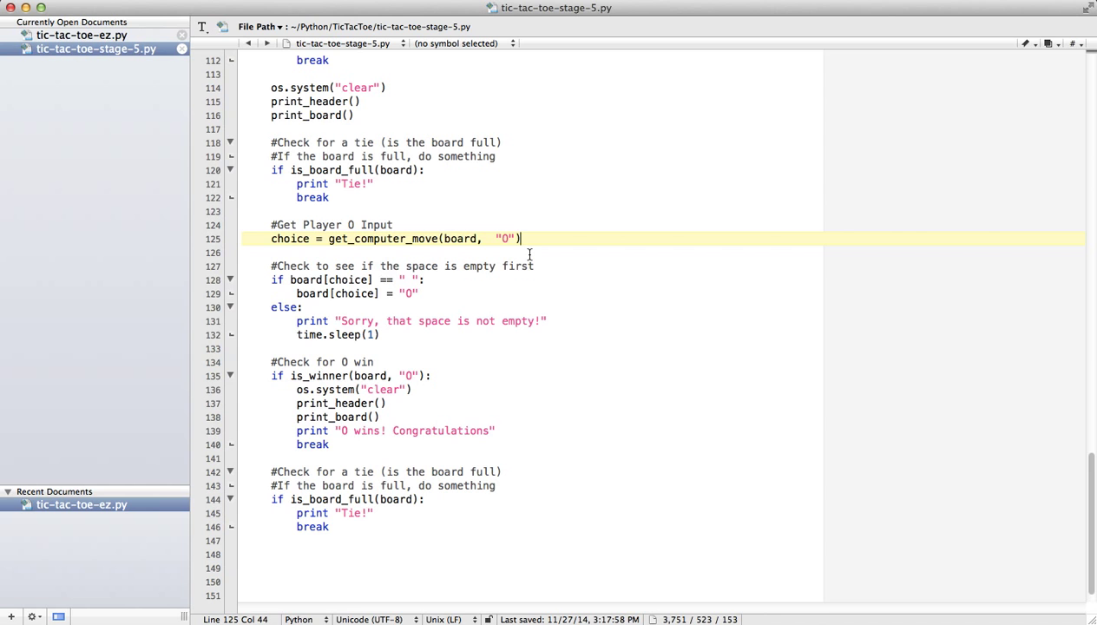
# Step: Run the script in Terminal and enter X move 9 against the computer's O moves
pyautogui.click(806, 615)
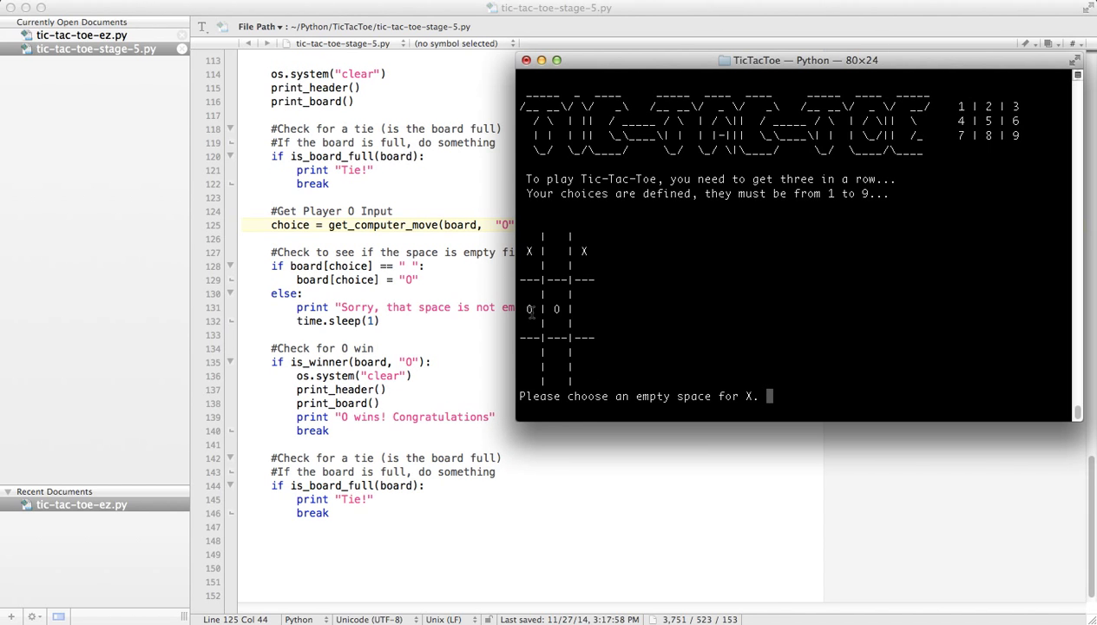
pyautogui.moveTo(834, 297)
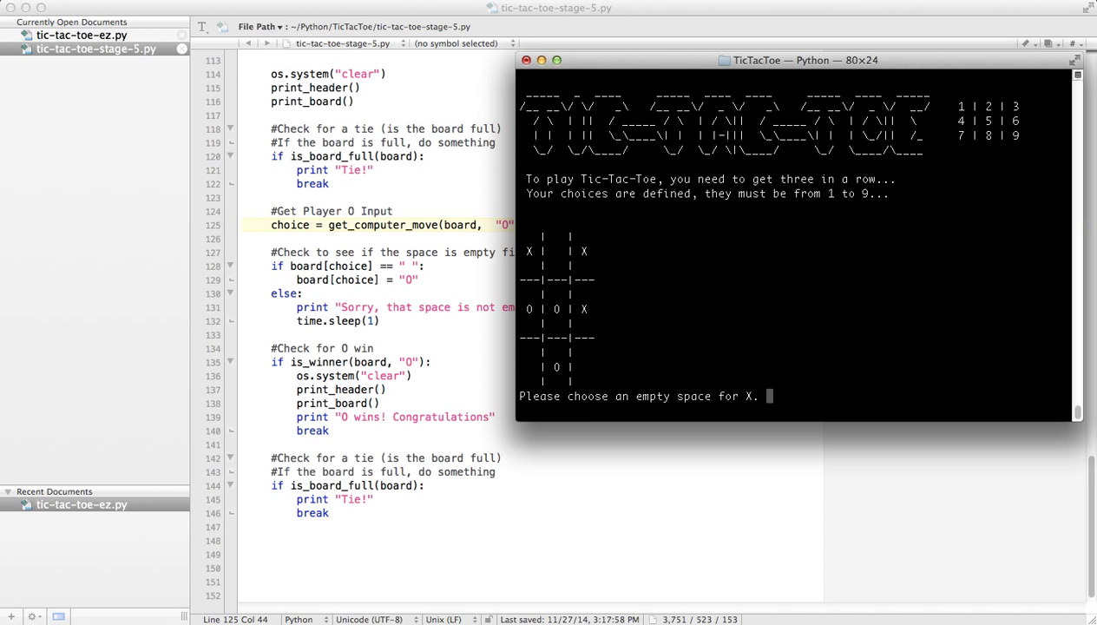
pyautogui.moveTo(712, 318)
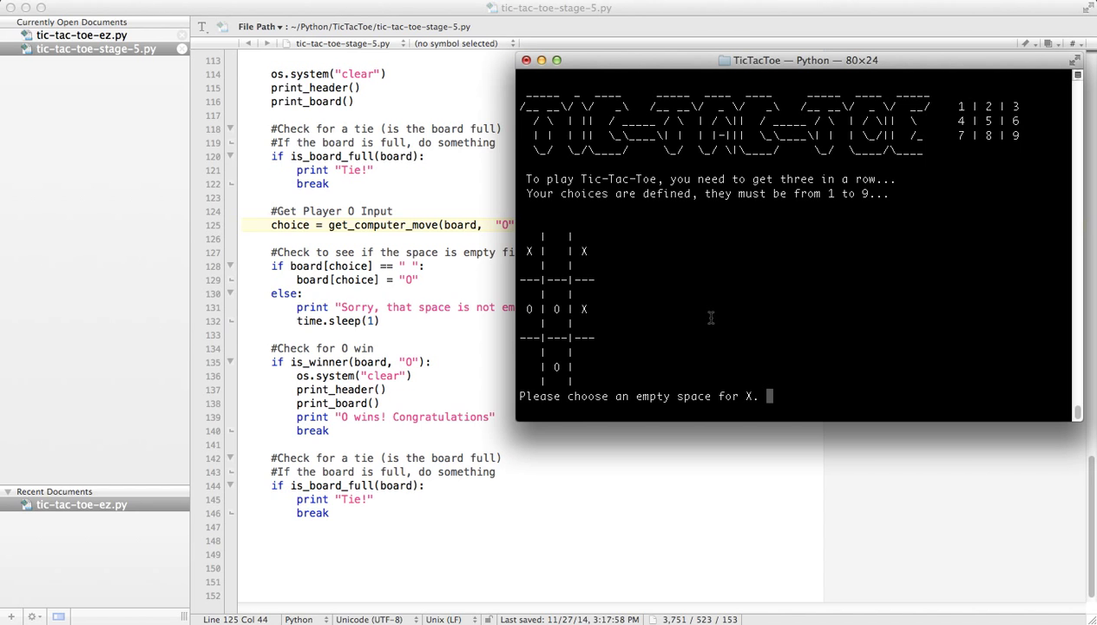
pyautogui.moveTo(556, 271)
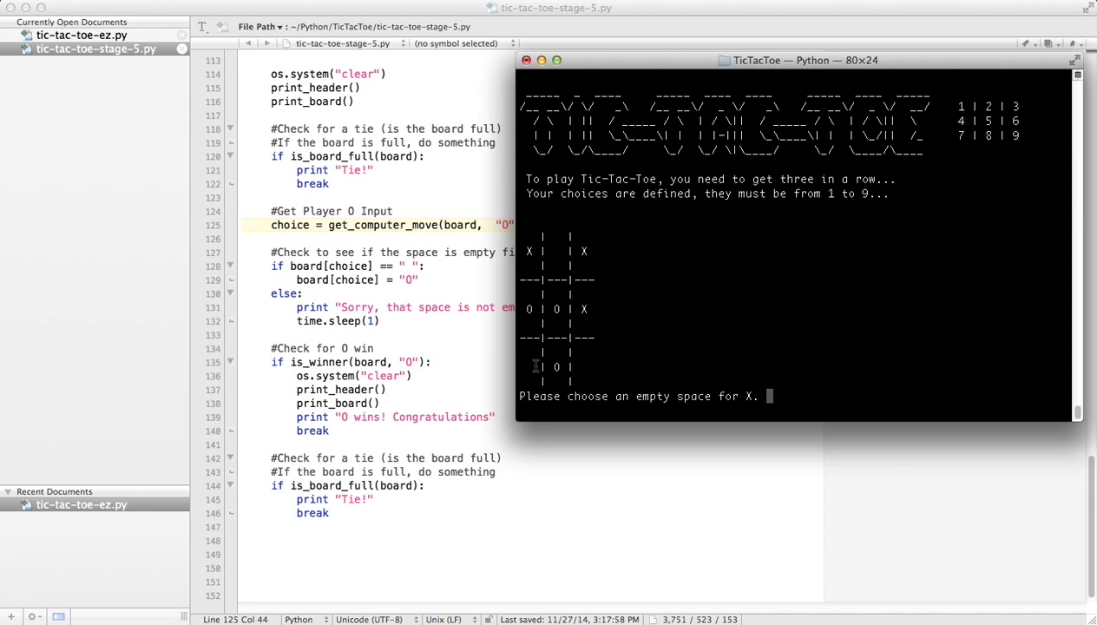
pyautogui.moveTo(625, 323)
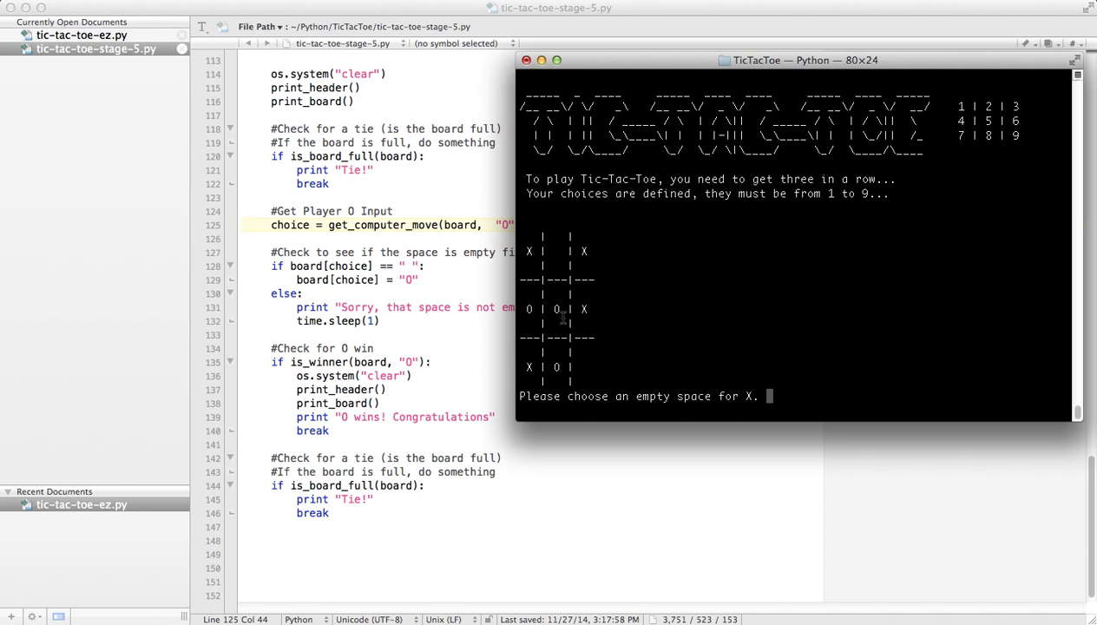
pyautogui.moveTo(635, 354)
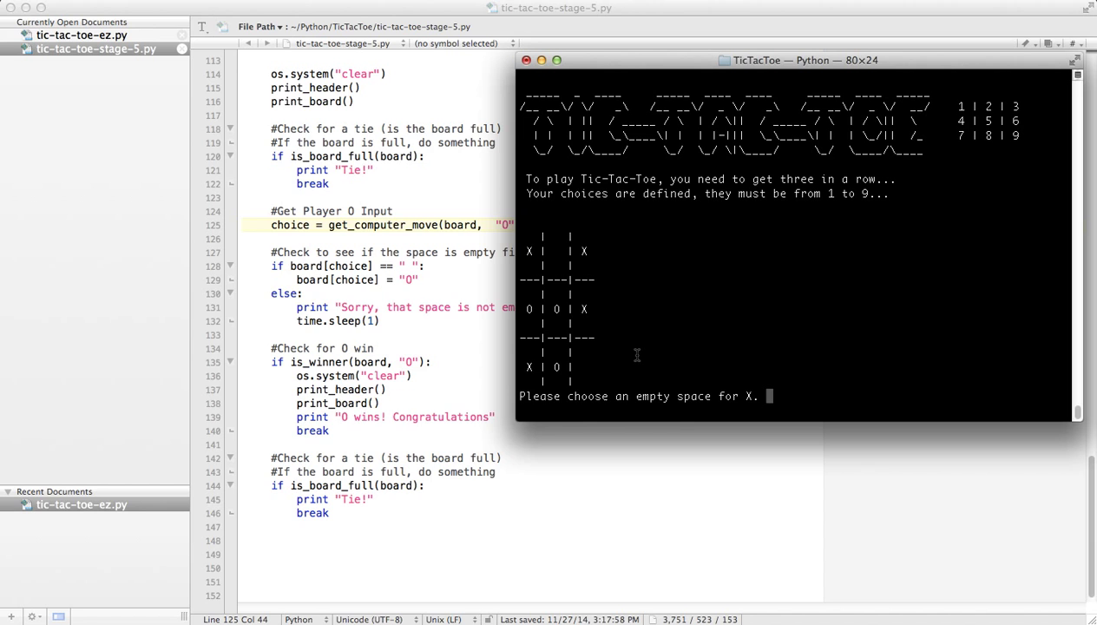
pyautogui.write('9')
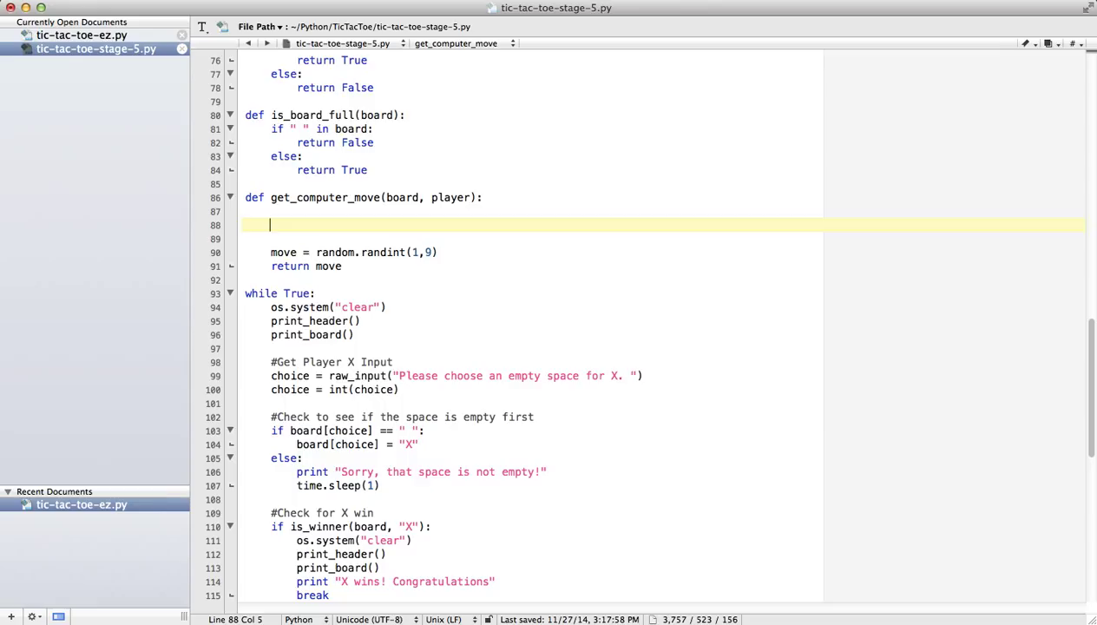
# Step: Add the comment '#if the center square is empty choose that' in get_computer_move
pyautogui.write('#')
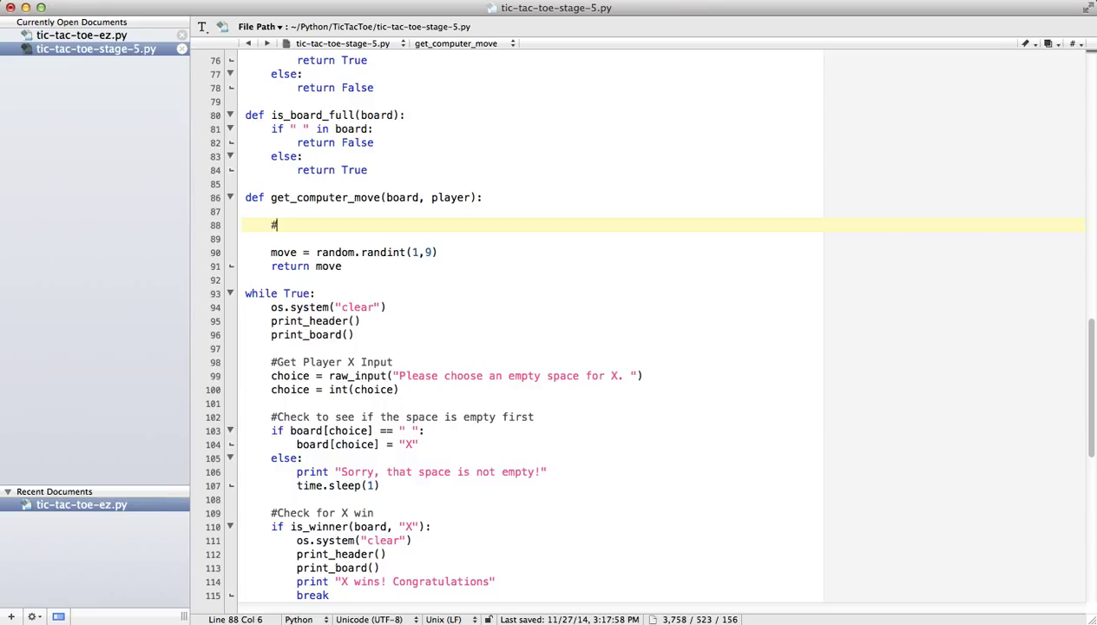
pyautogui.write('if')
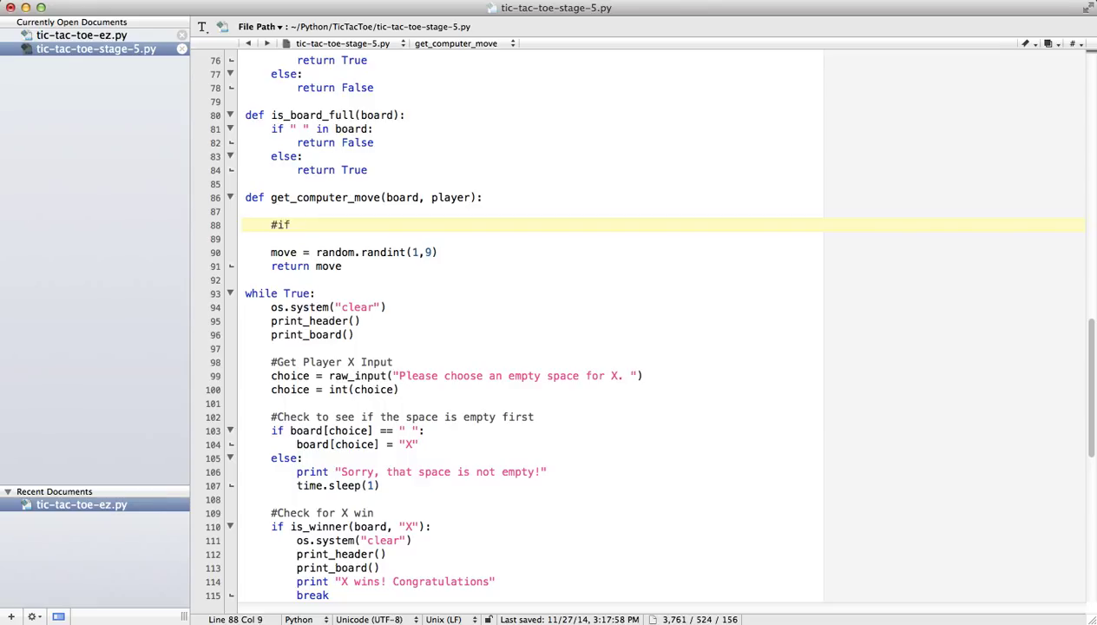
pyautogui.write('the center s')
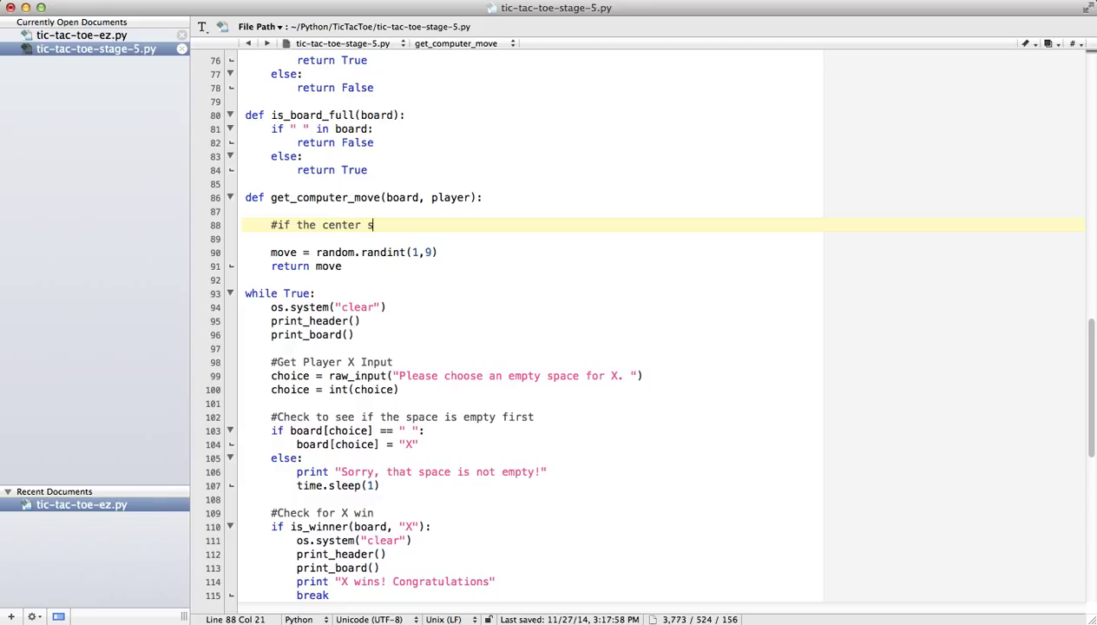
pyautogui.write('quare is empty choose')
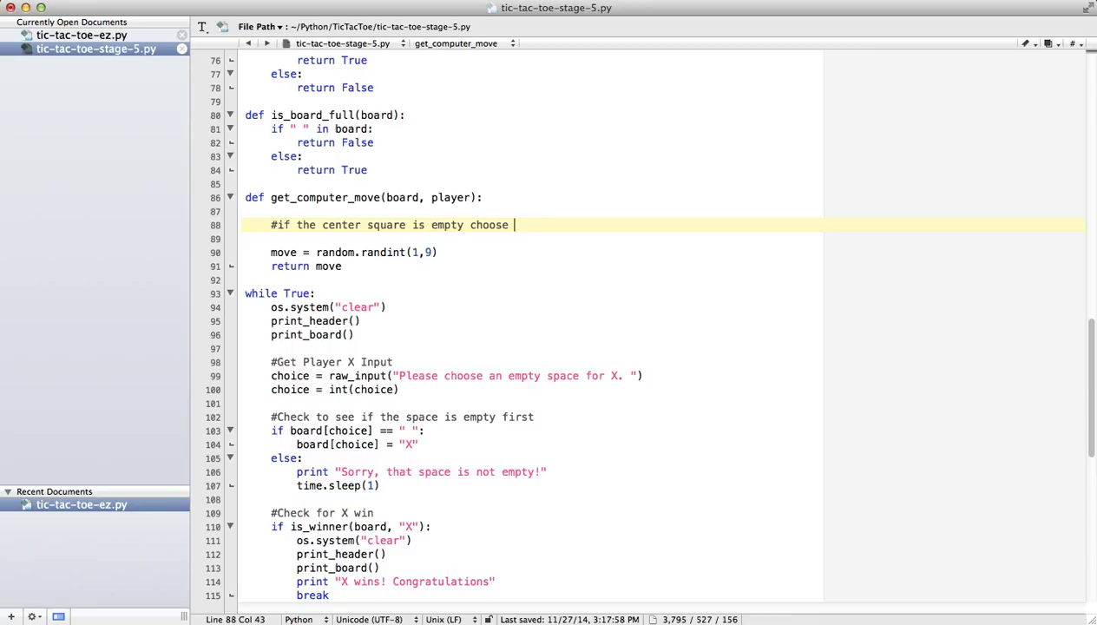
pyautogui.write('that')
pyautogui.click(665, 239)
pyautogui.write('if board')
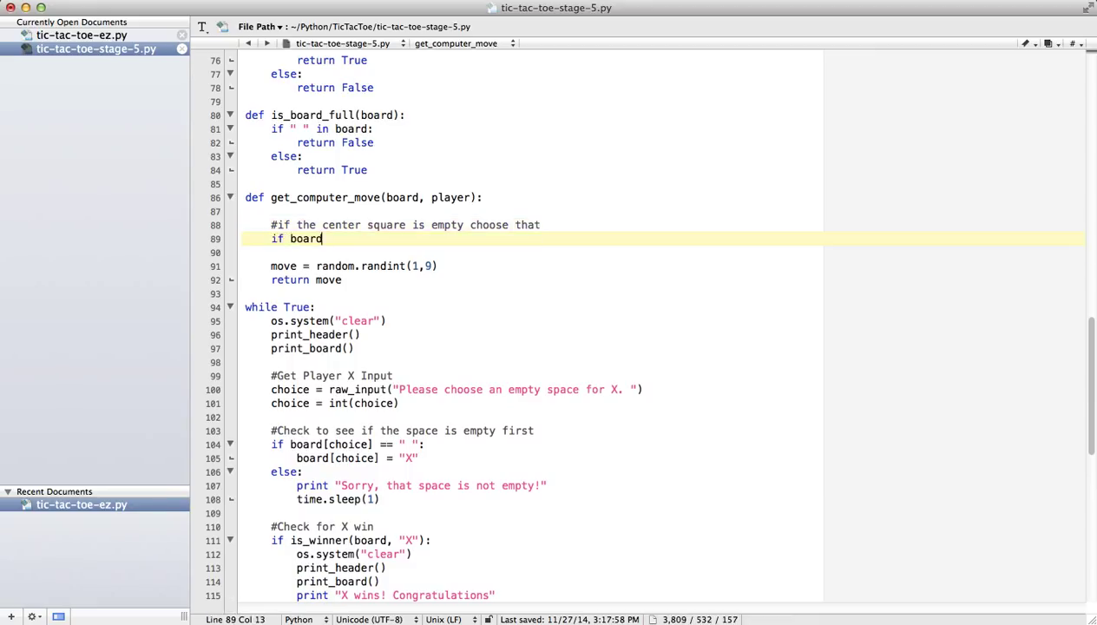
# Step: Add 'if board[5] == " ": return 5' with an else before the random move
pyautogui.write('[5')
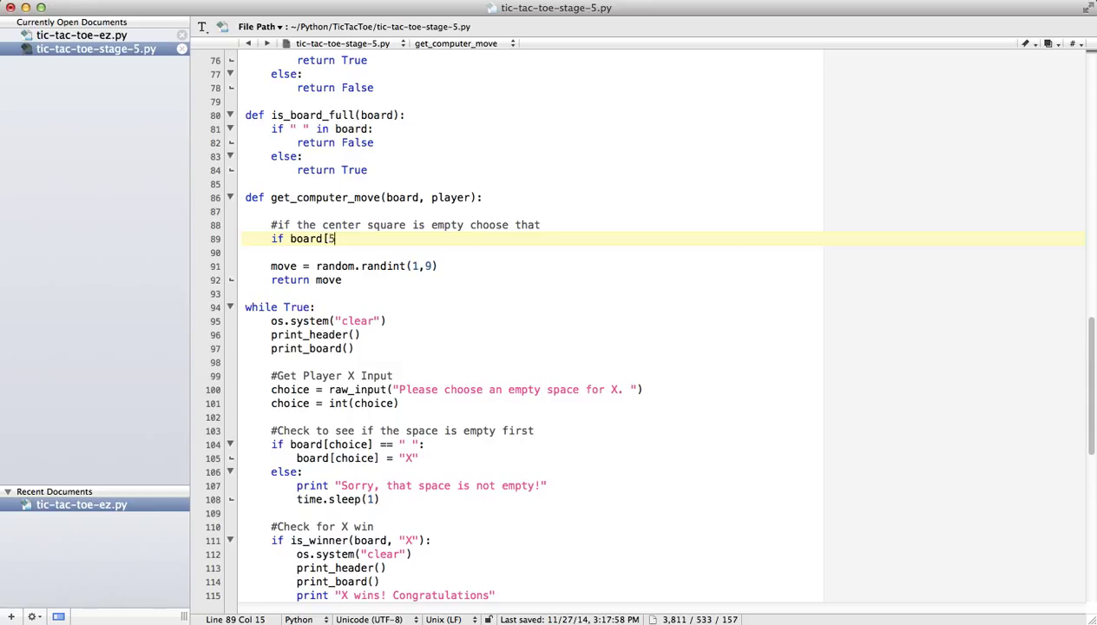
pyautogui.write("] == '")
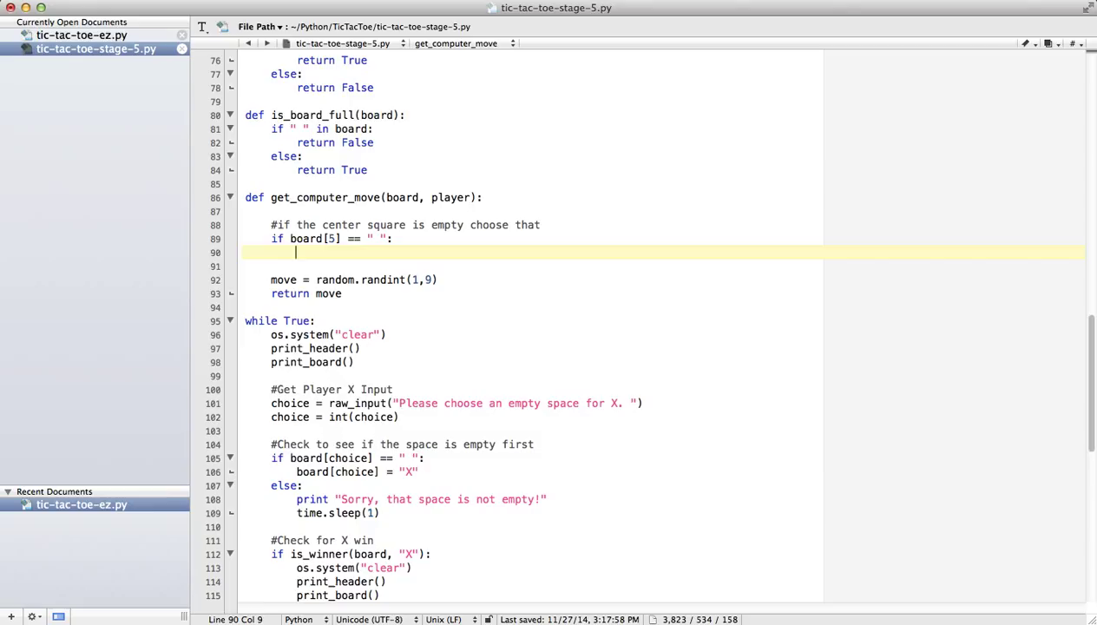
pyautogui.write('retu')
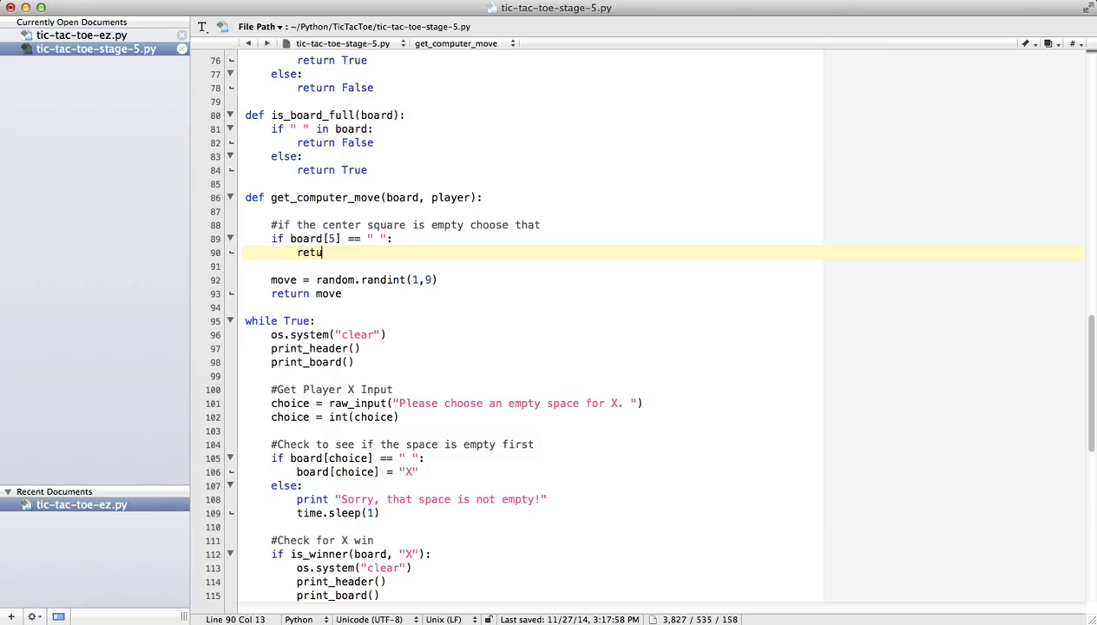
pyautogui.write('rn 5')
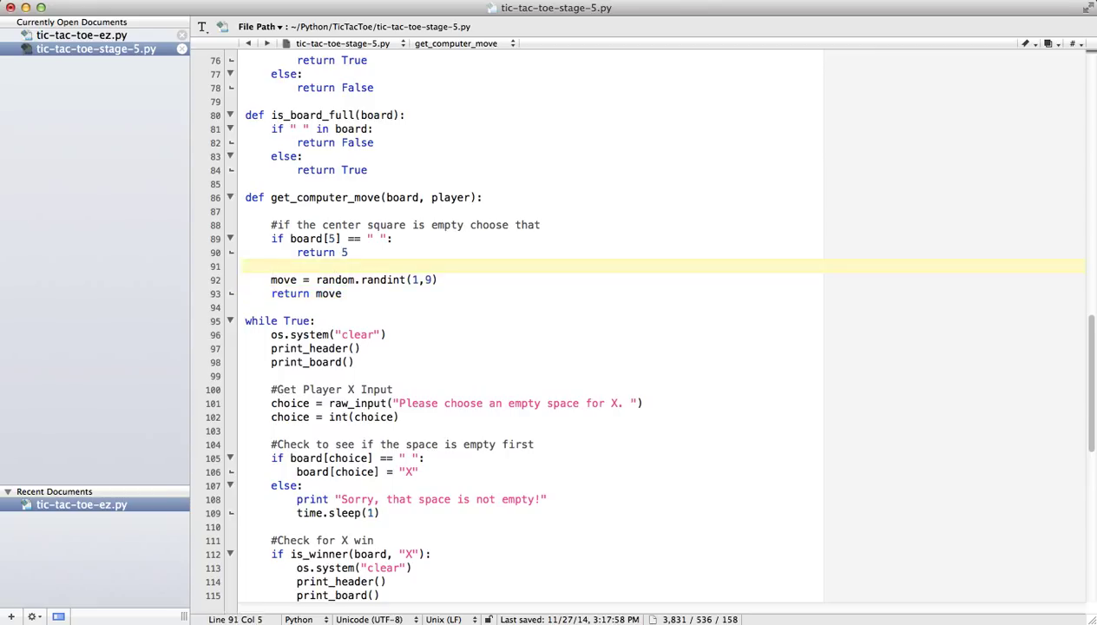
pyautogui.write('else:')
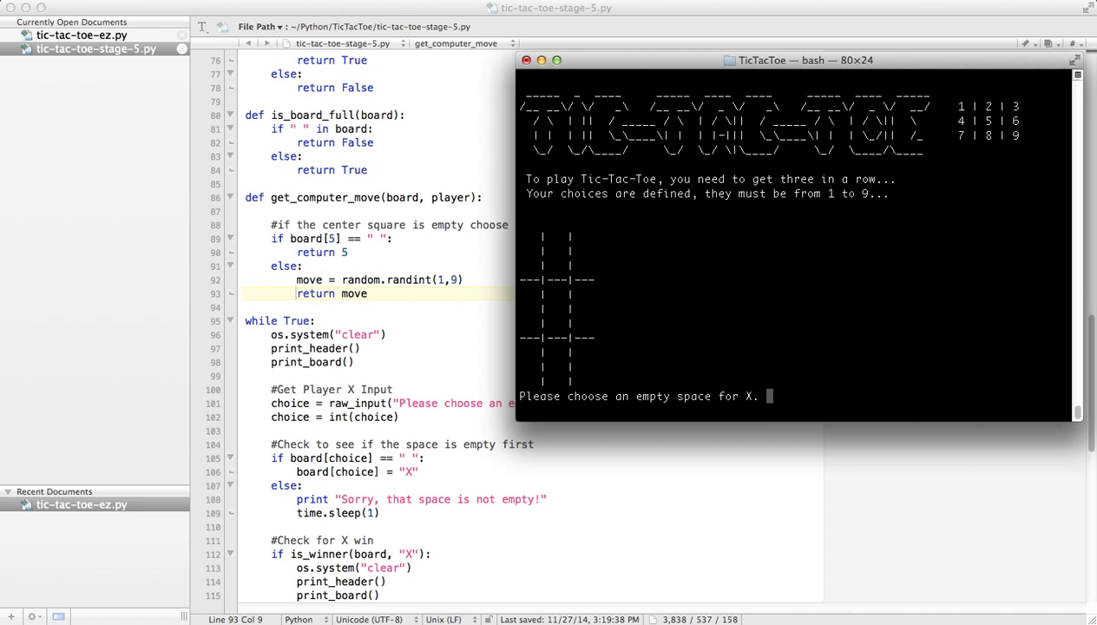
# Step: Enter 3 to place X in square 3 and watch the computer take the center
pyautogui.write('3')
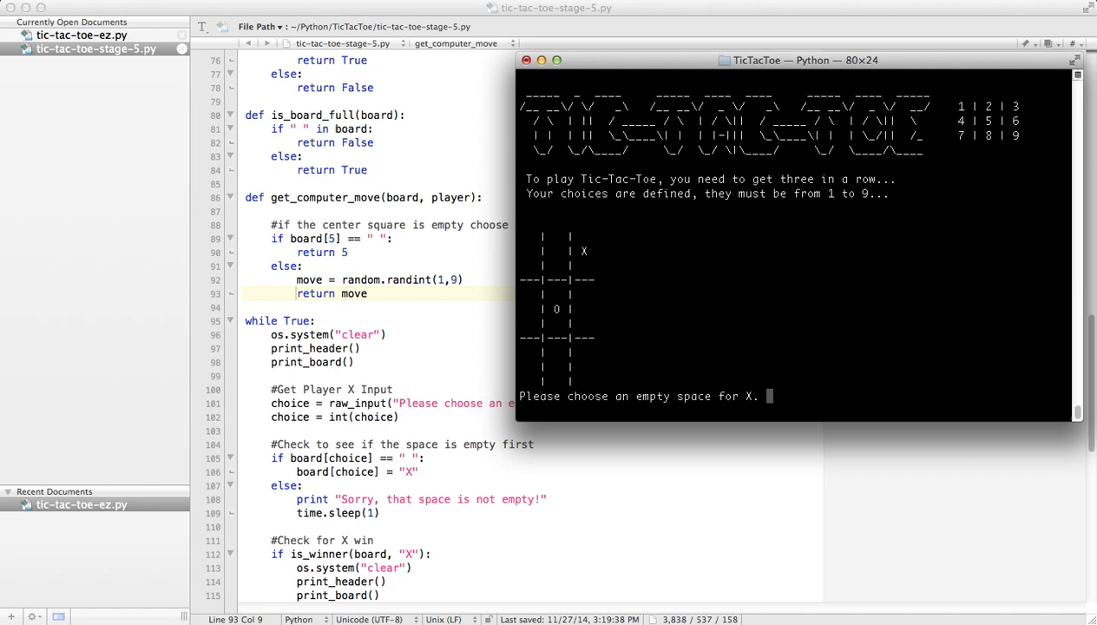
pyautogui.moveTo(375, 254)
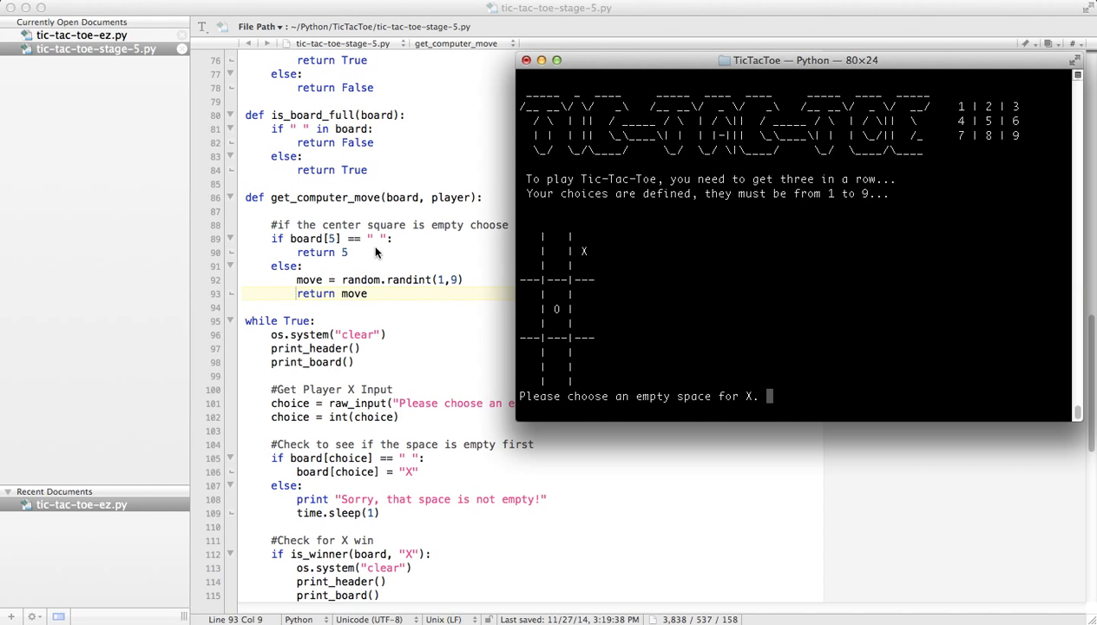
pyautogui.moveTo(413, 281)
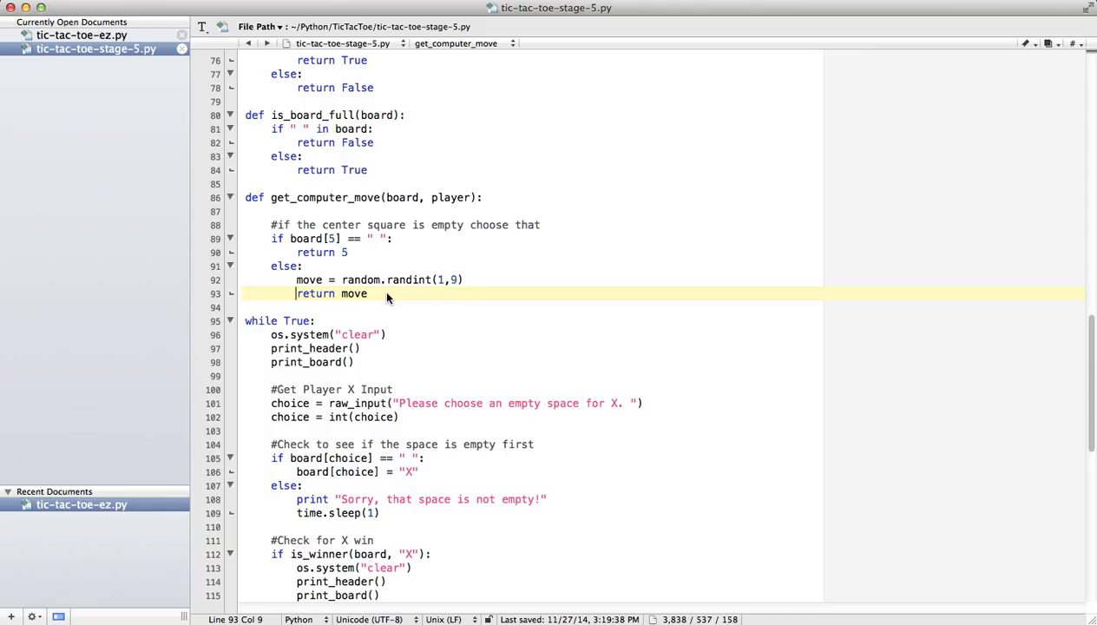
# Step: Wrap the randint line in 'while True:' and start an 'if move' check
pyautogui.click(366, 293)
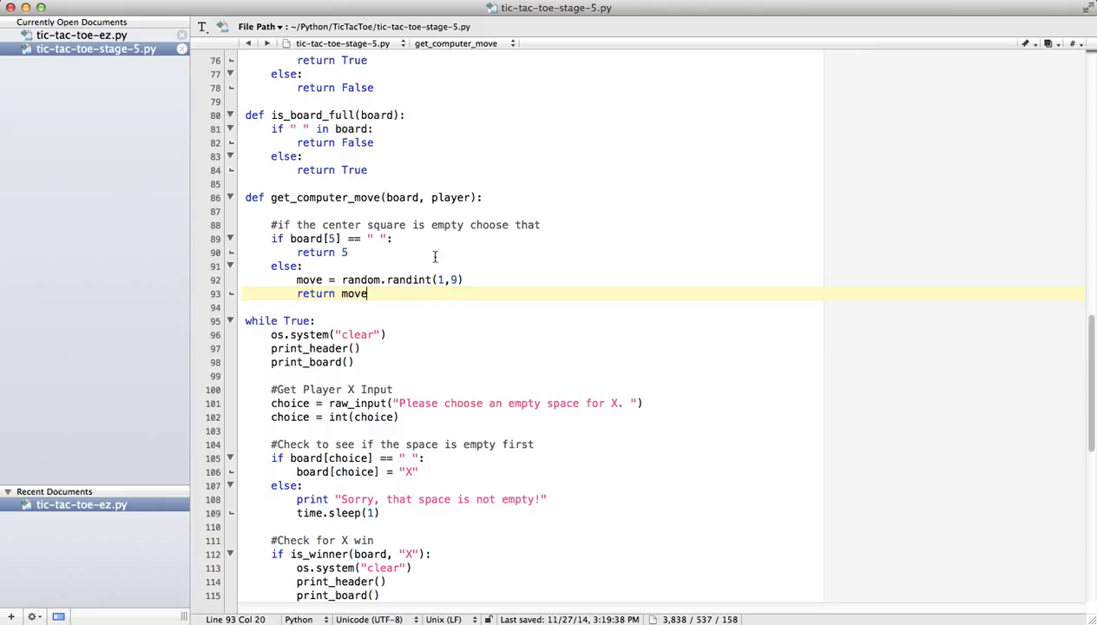
pyautogui.click(365, 280)
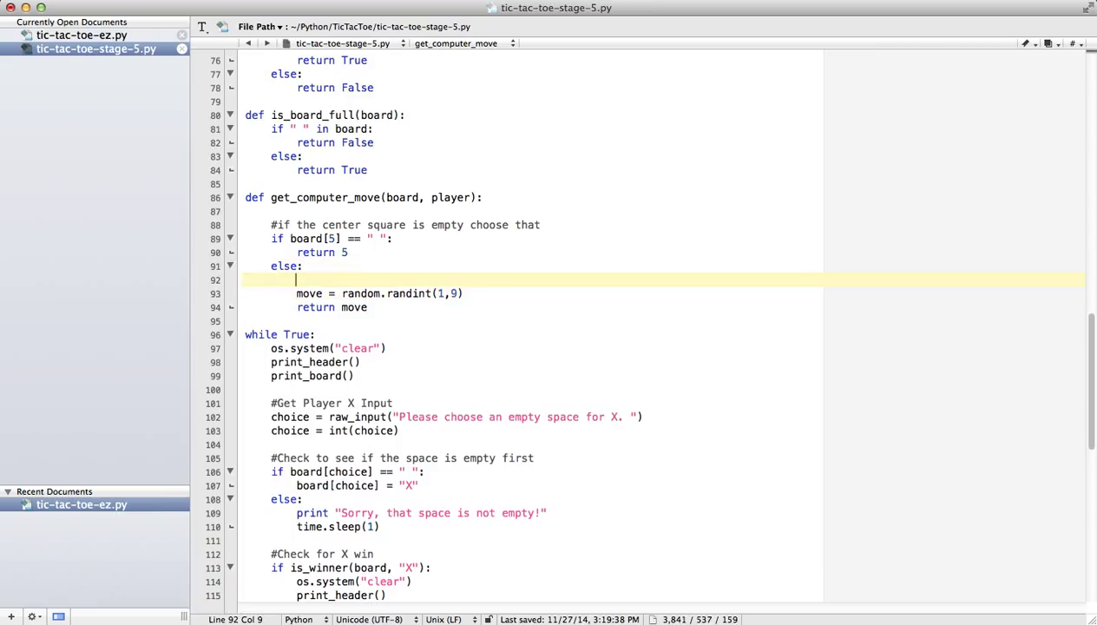
pyautogui.write('while')
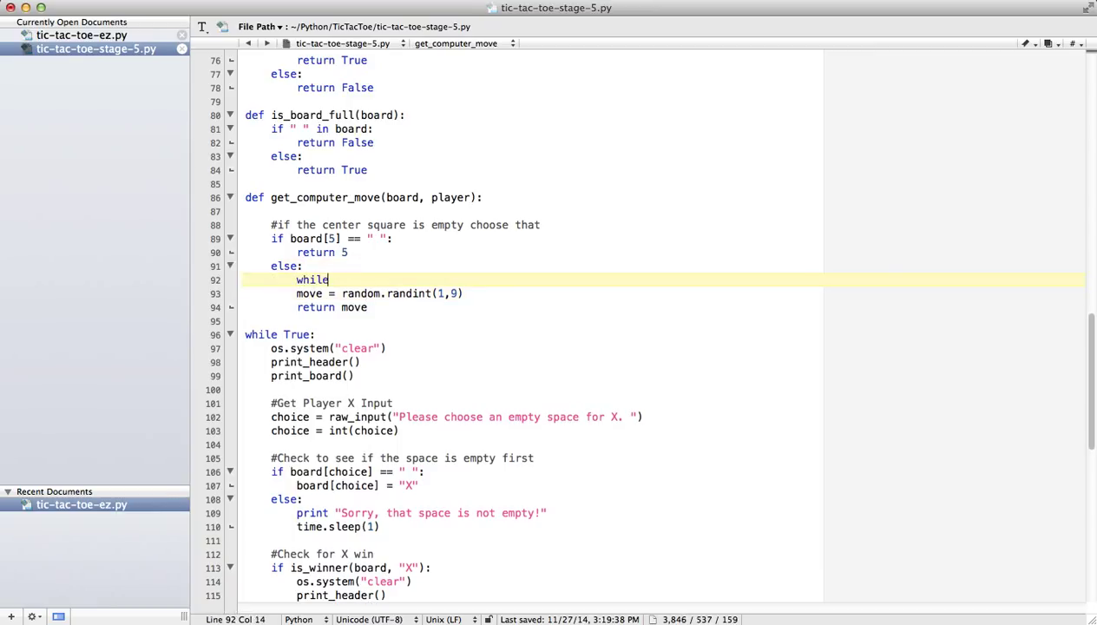
pyautogui.write('True:')
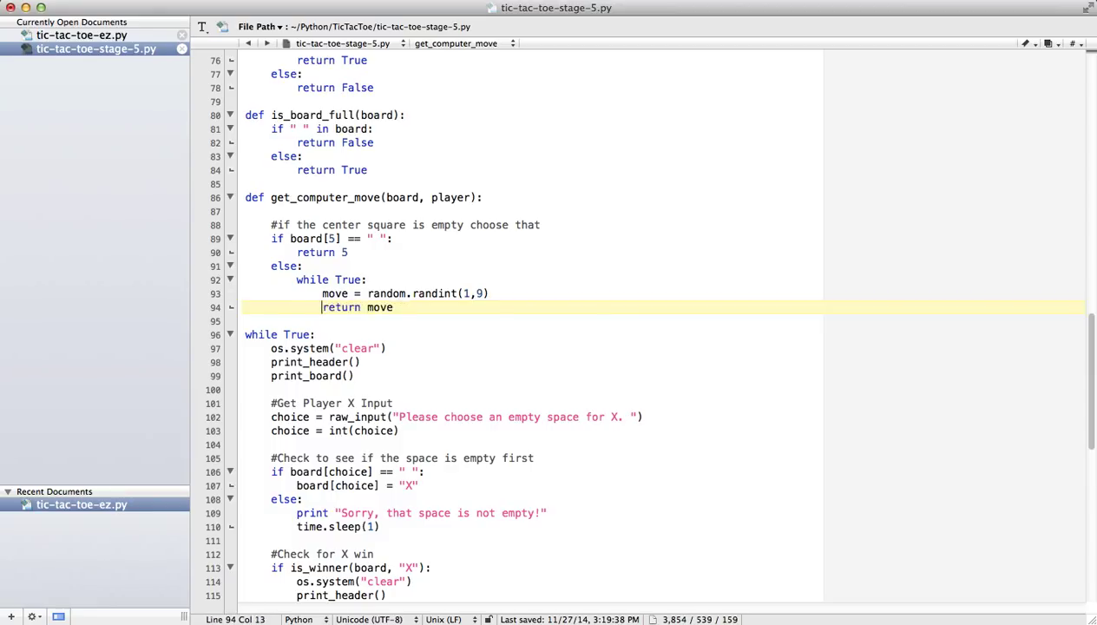
pyautogui.write('if')
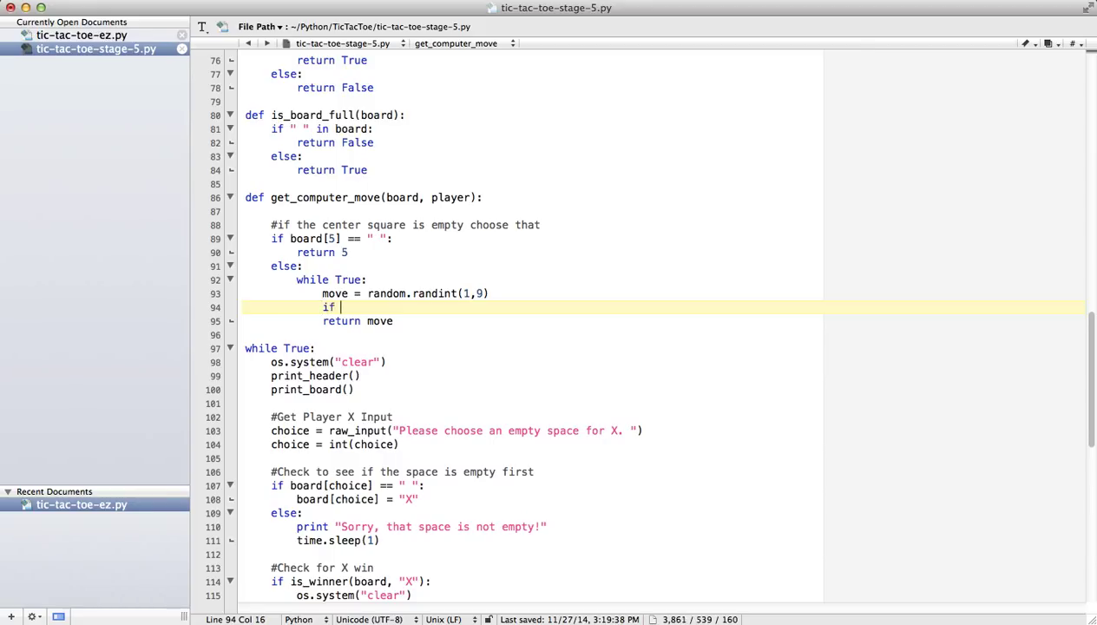
pyautogui.write('move is blan')
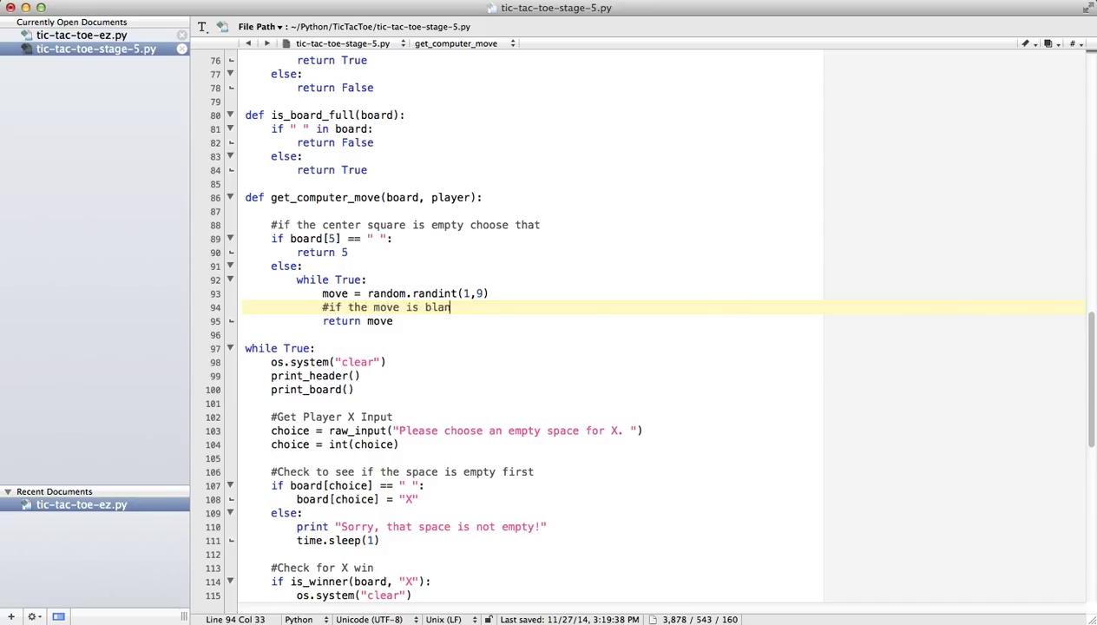
# Step: Add a comment, 'if board[move] == " ": return move' and 'break', then save
pyautogui.write('k, go ahead')
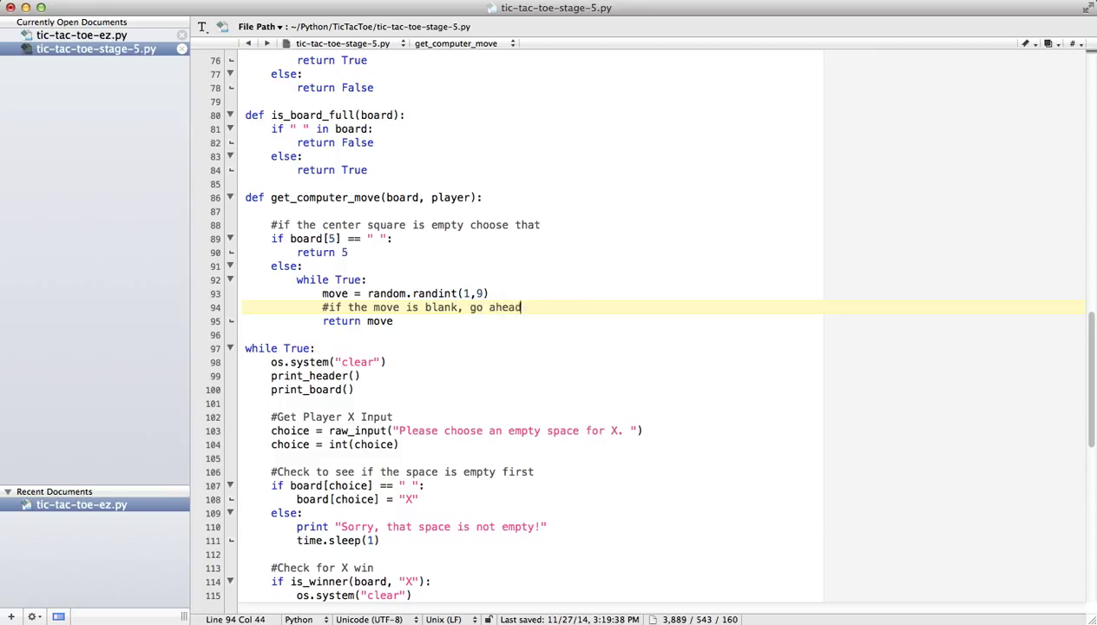
pyautogui.write('and return, other')
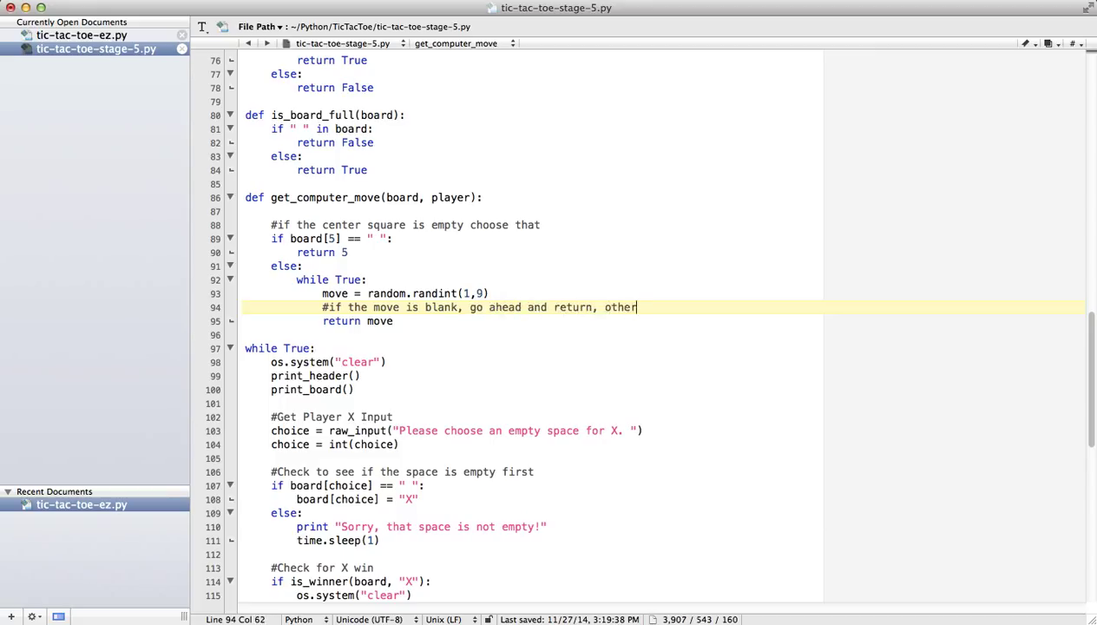
pyautogui.write('wise')
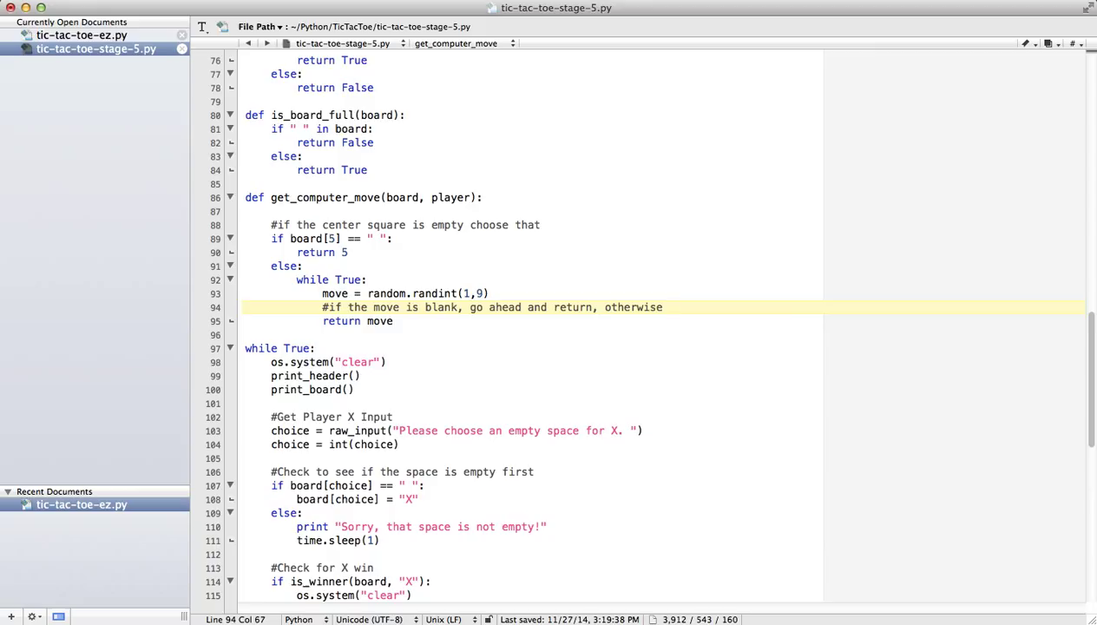
pyautogui.write('try again')
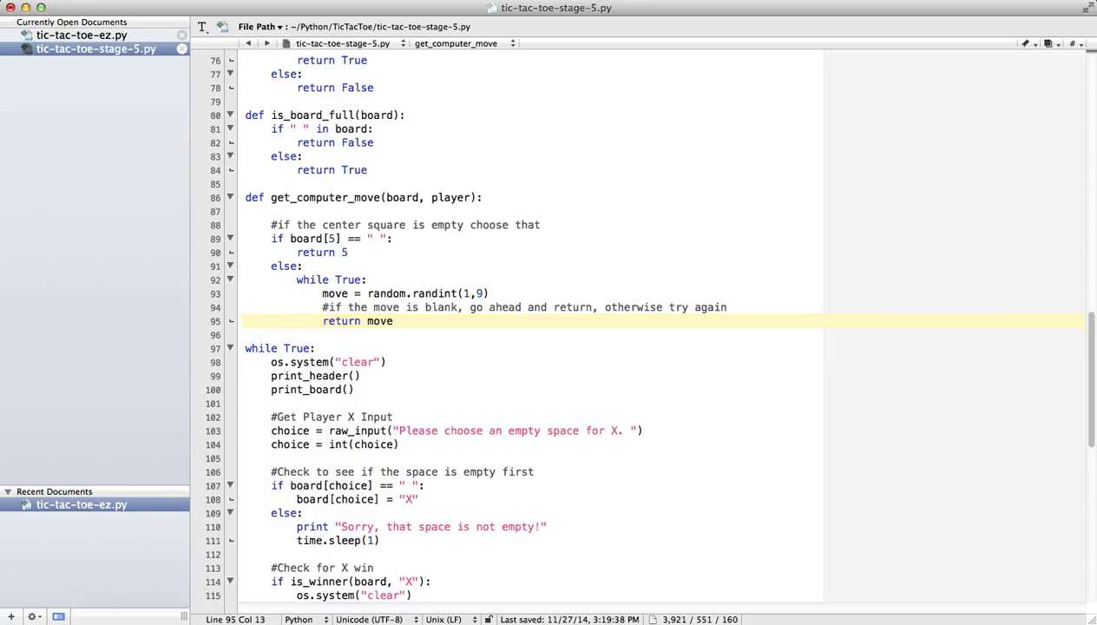
pyautogui.write('if move')
pyautogui.write('b')
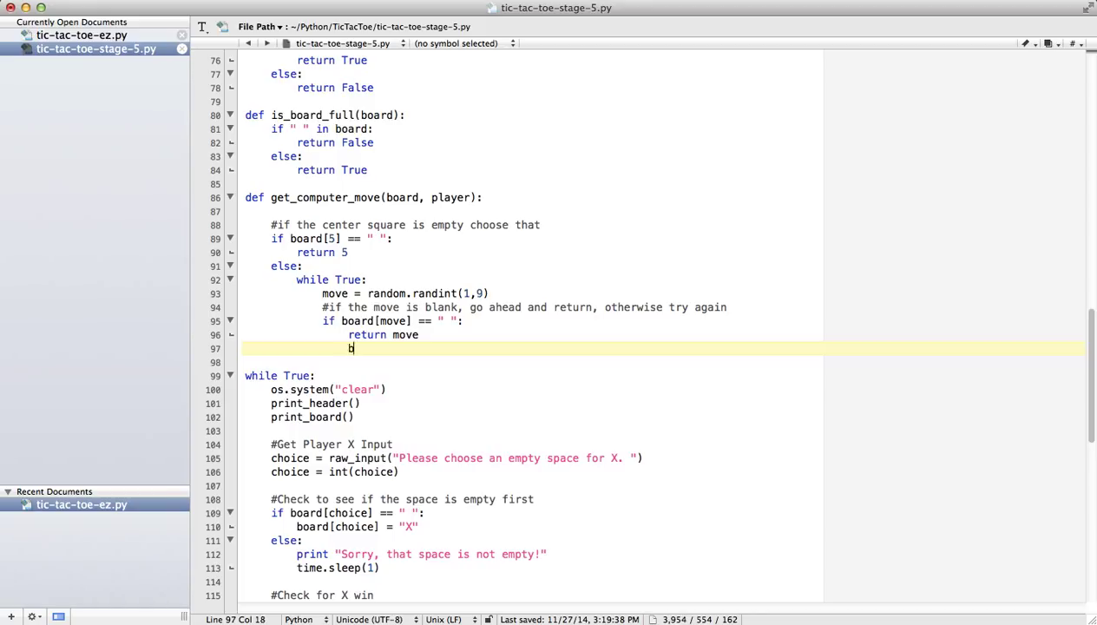
pyautogui.write('reak')
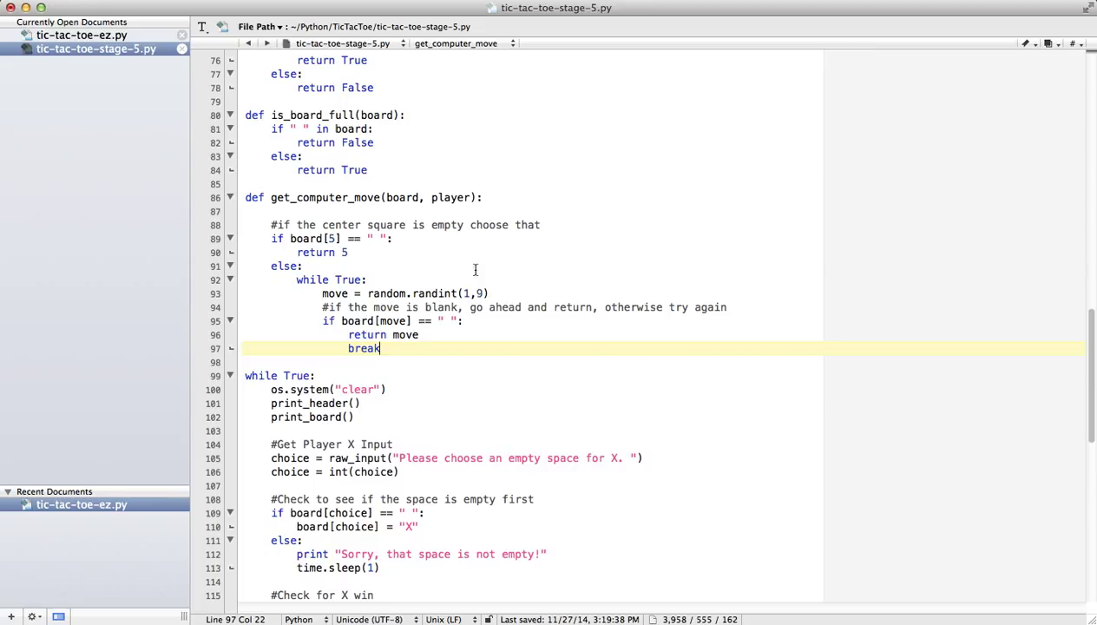
pyautogui.moveTo(387, 381)
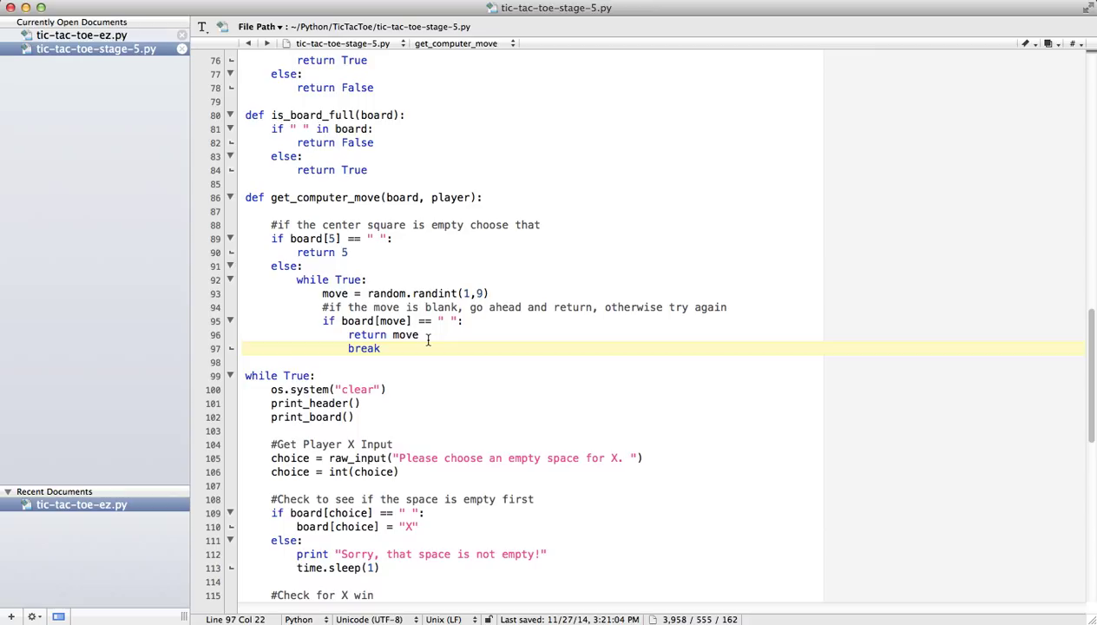
pyautogui.moveTo(519, 347)
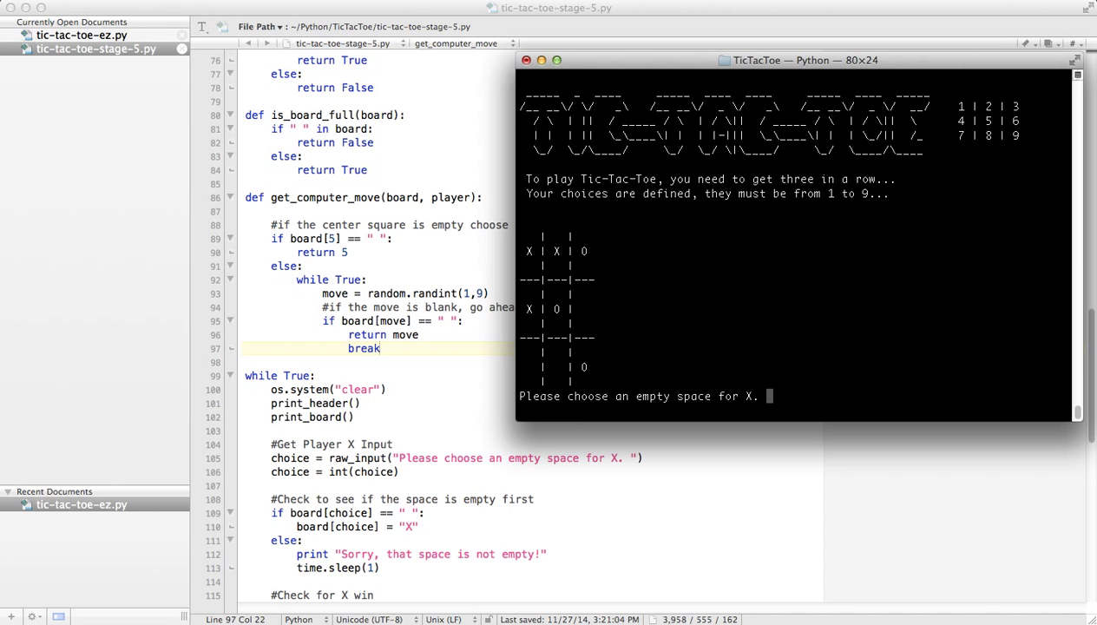
# Step: Rerun the game in Terminal and enter moves 7, 7 and 2 to test random choices
pyautogui.write('7')
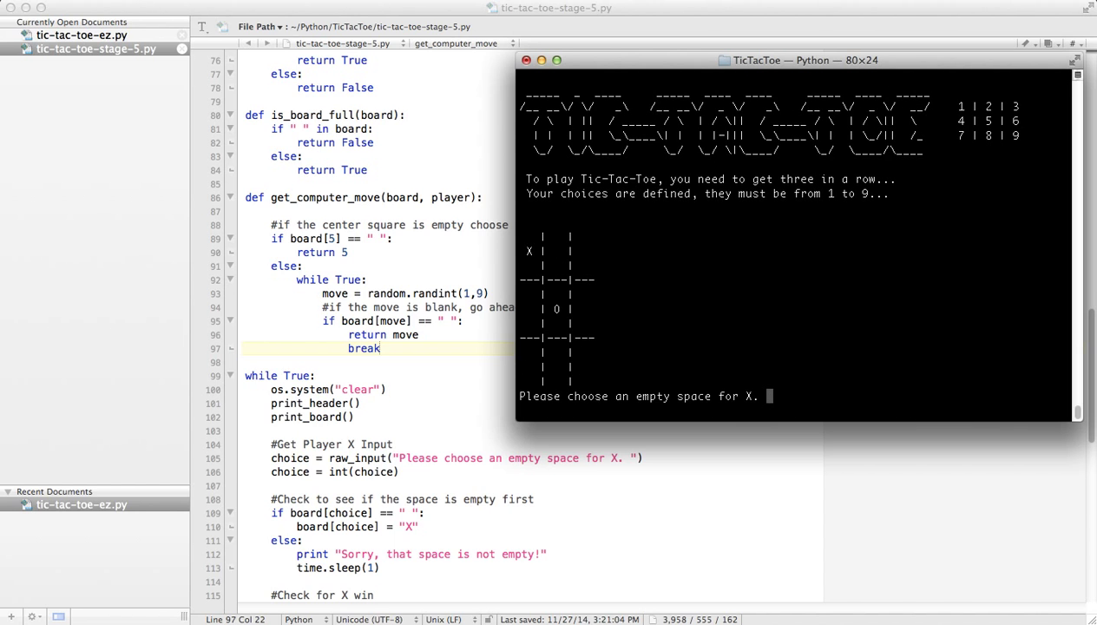
pyautogui.write('7')
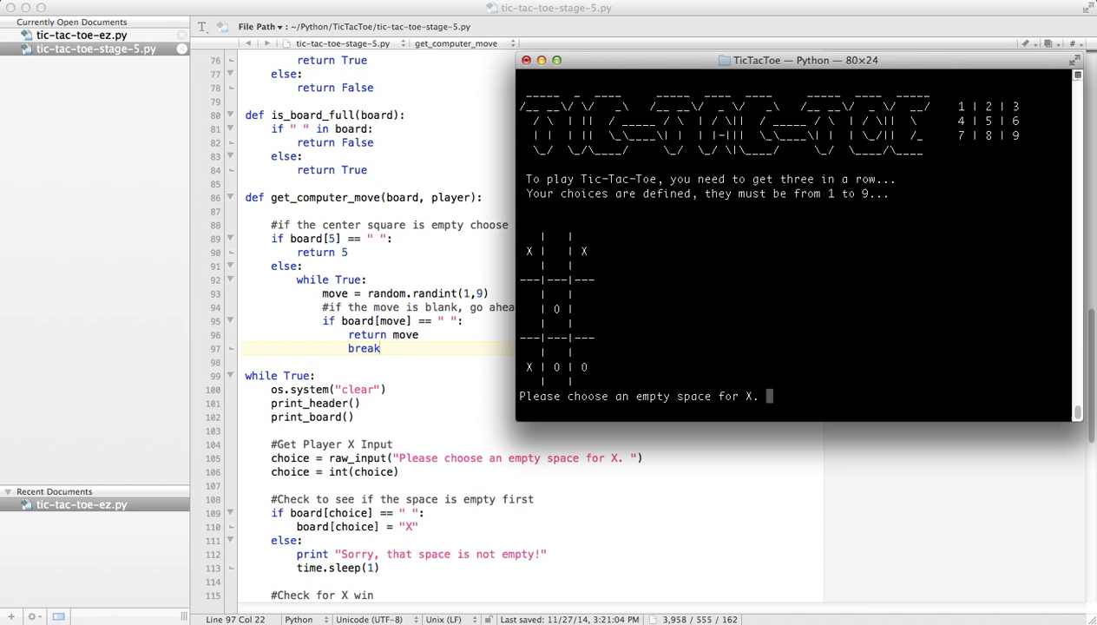
pyautogui.write('2')
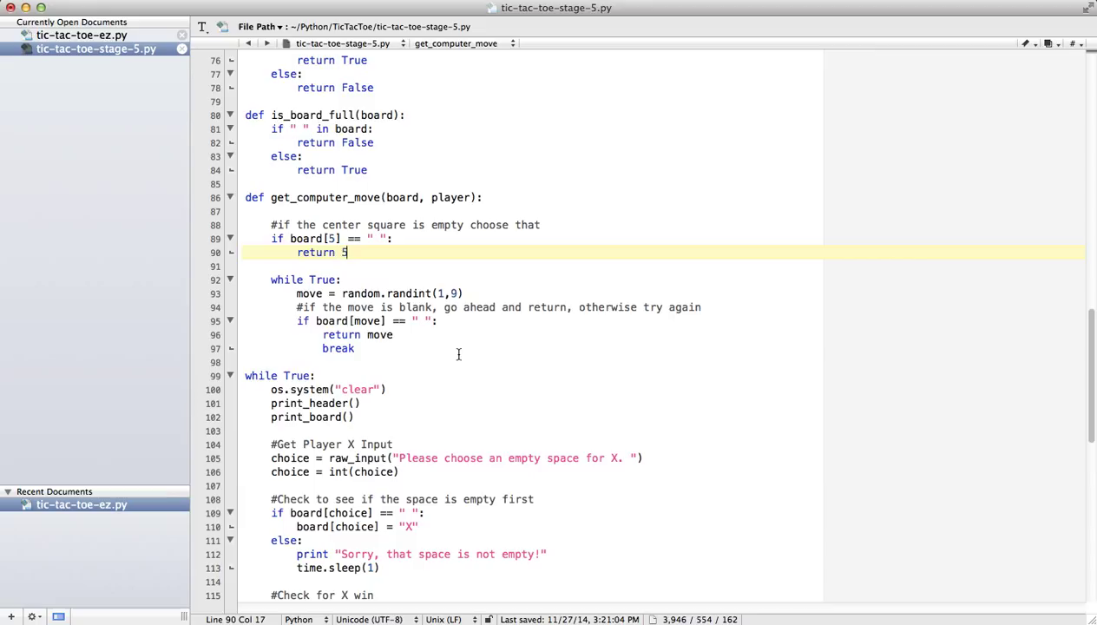
pyautogui.moveTo(473, 345)
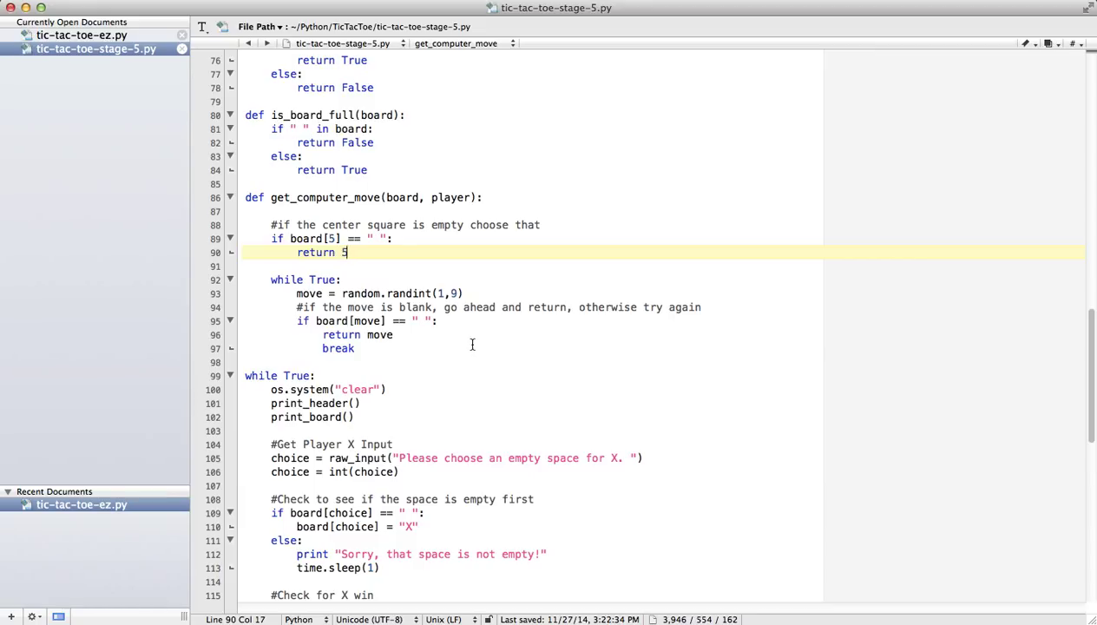
pyautogui.moveTo(412, 350)
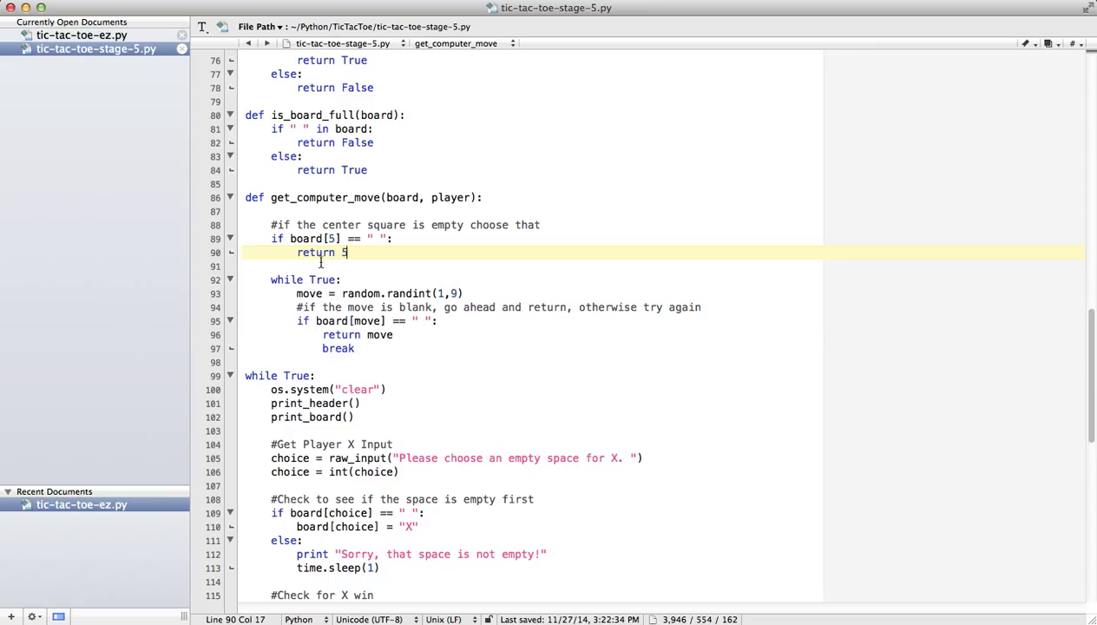
# Step: Add a fallback 'return 5' after the while loop in get_computer_move
pyautogui.click(355, 348)
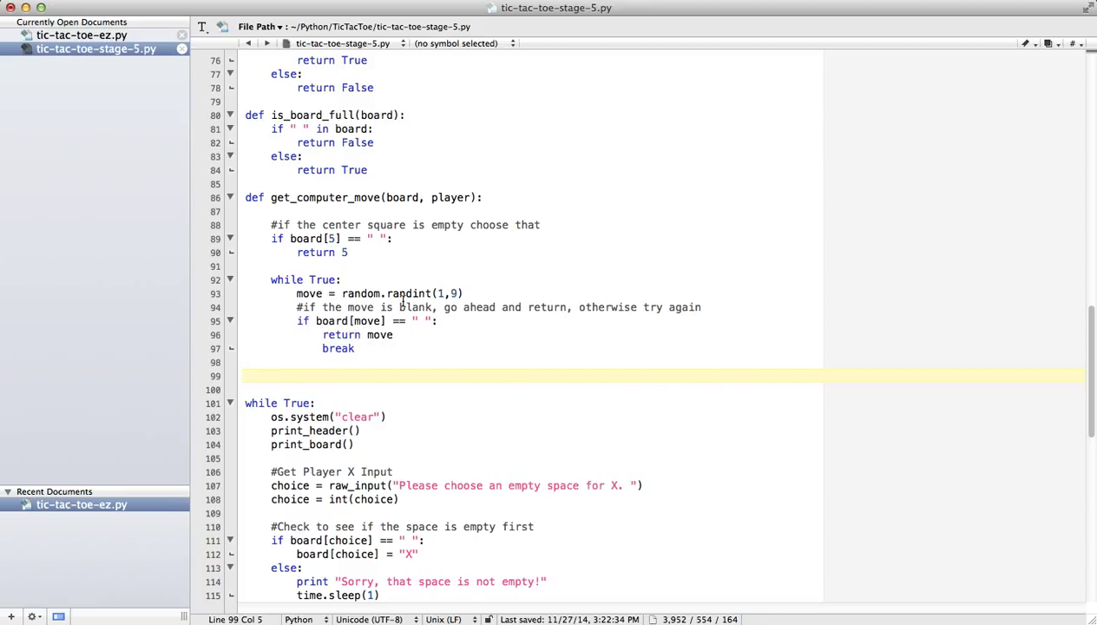
pyautogui.write('r')
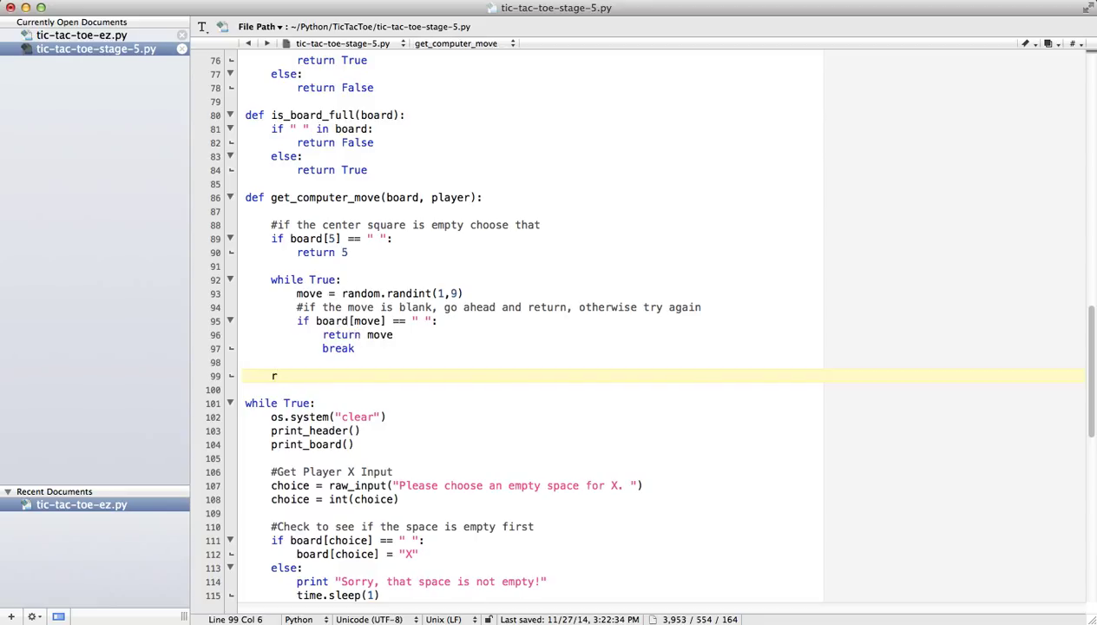
pyautogui.write('eturn 5')
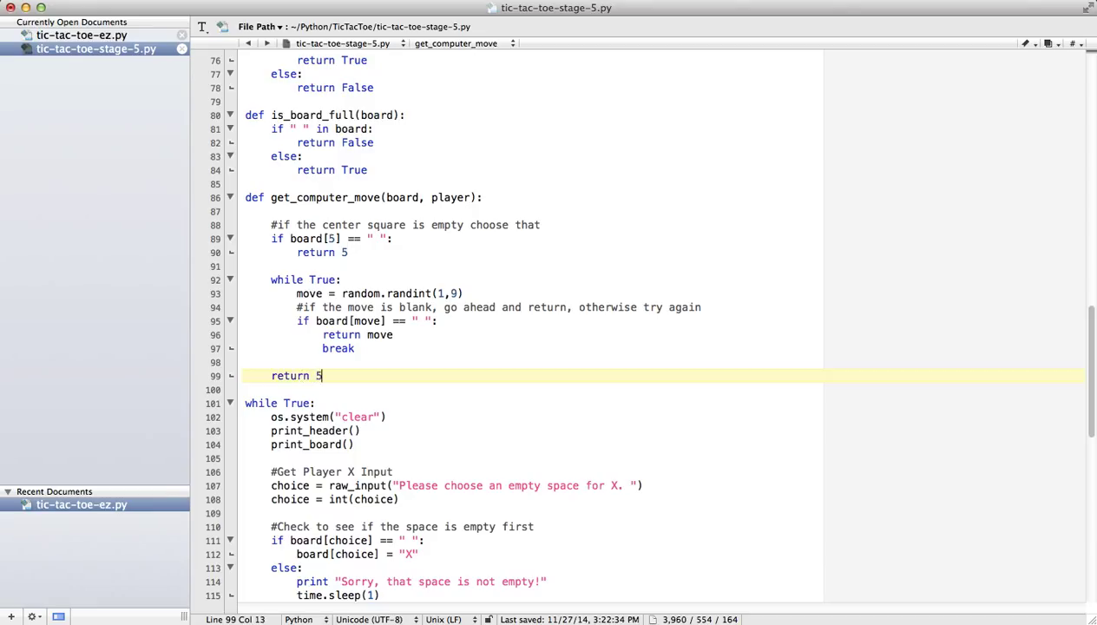